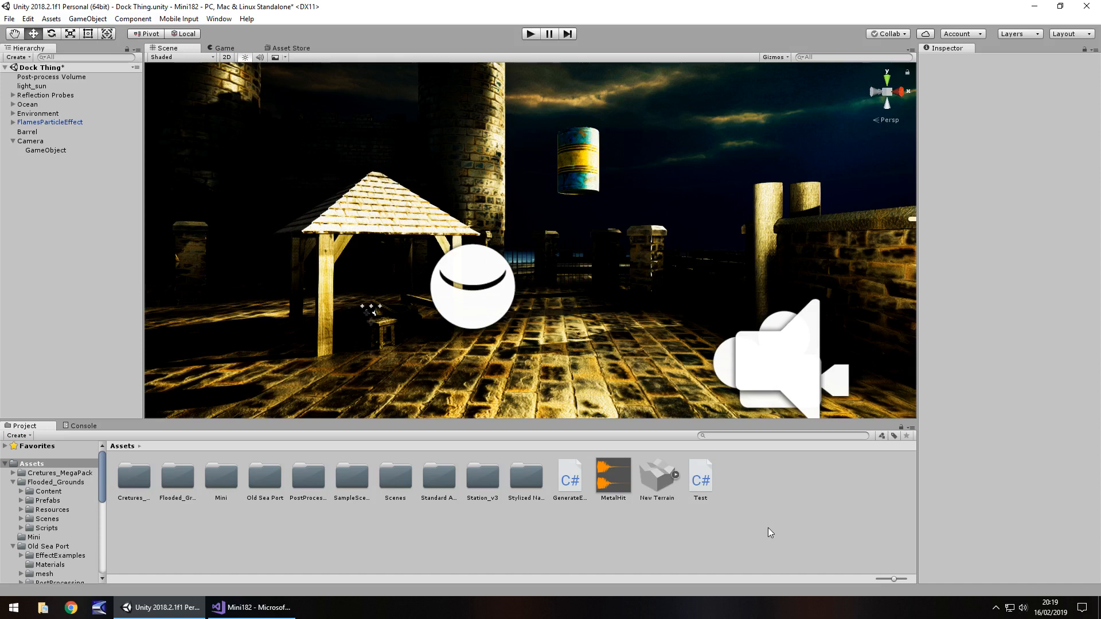
{"action": "mouse_move", "coordinate": [598, 213]}
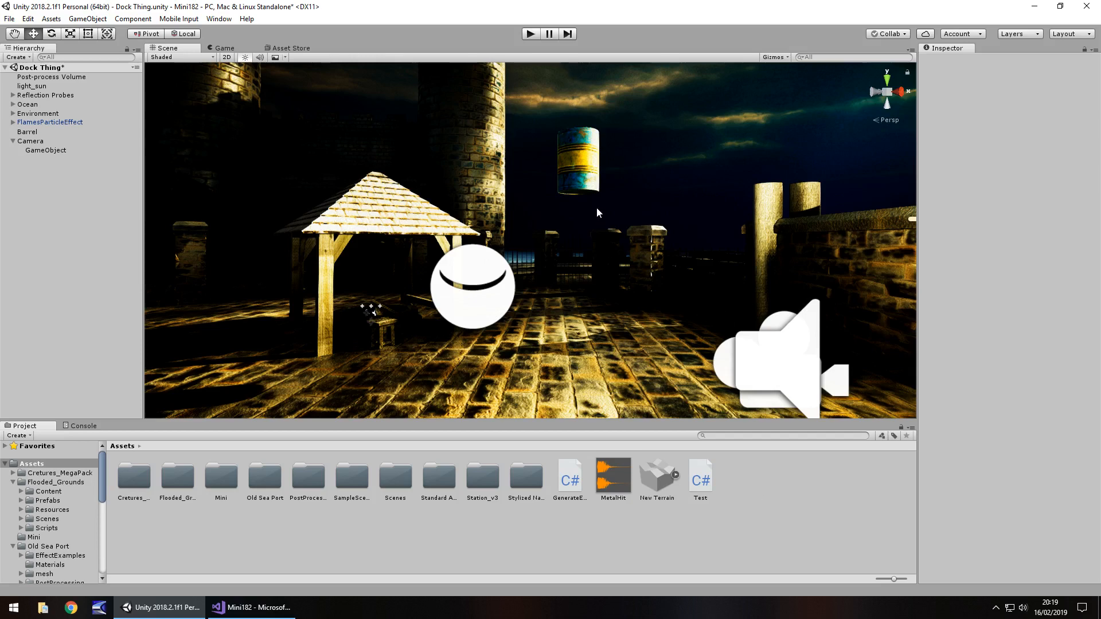
Play-test the barrel falling onto the dock, then begin creating a child object under Camera.
{"action": "left_click", "coordinate": [577, 162]}
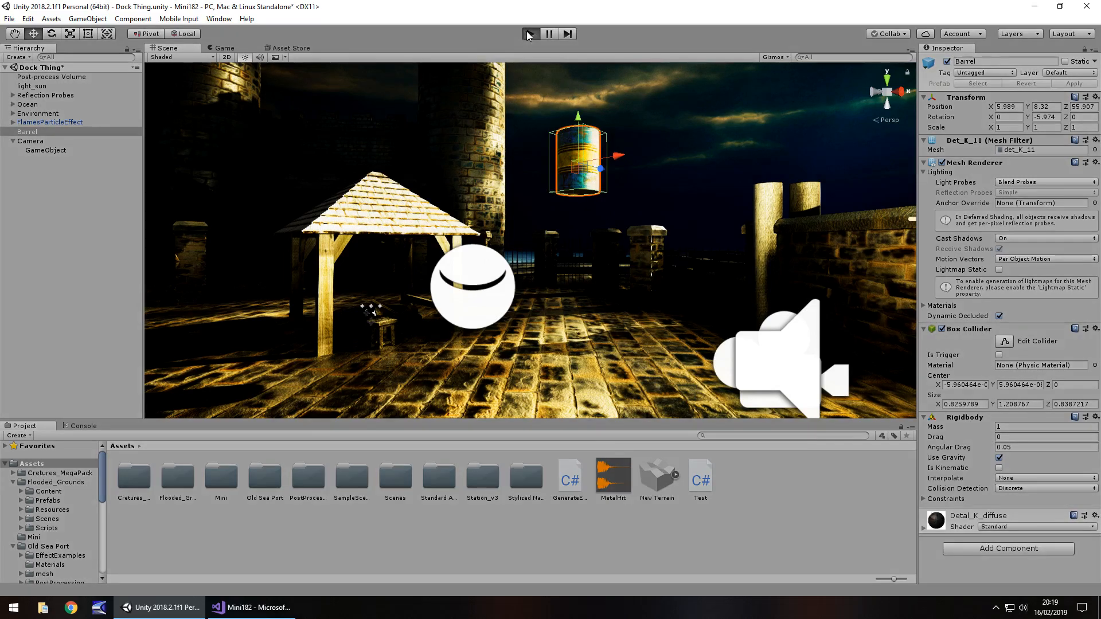
{"action": "left_click", "coordinate": [530, 33]}
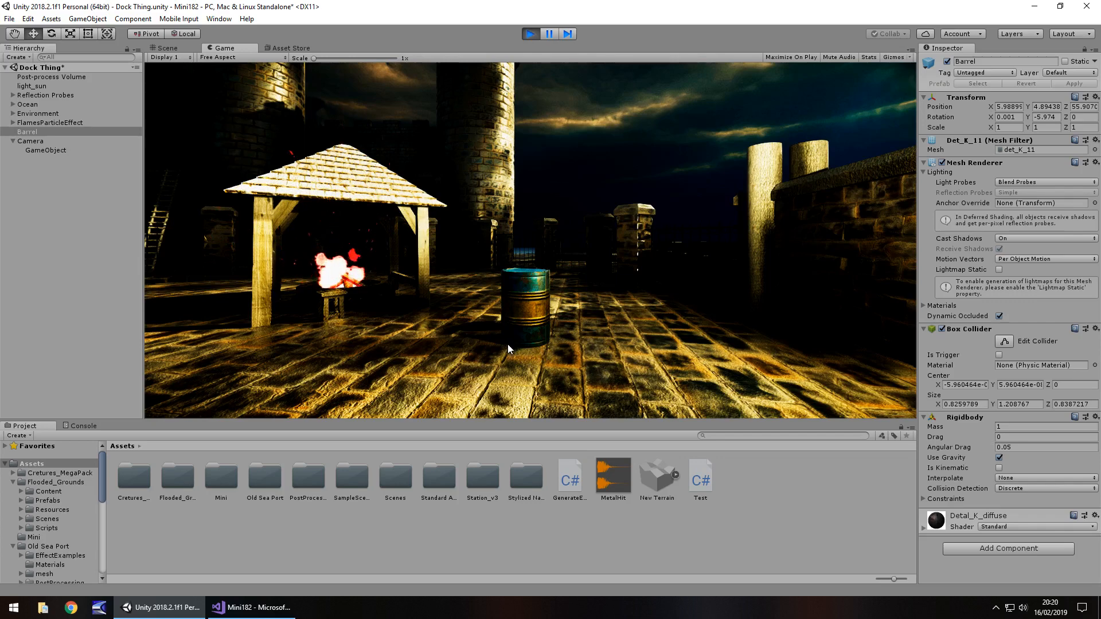
{"action": "left_click", "coordinate": [168, 48]}
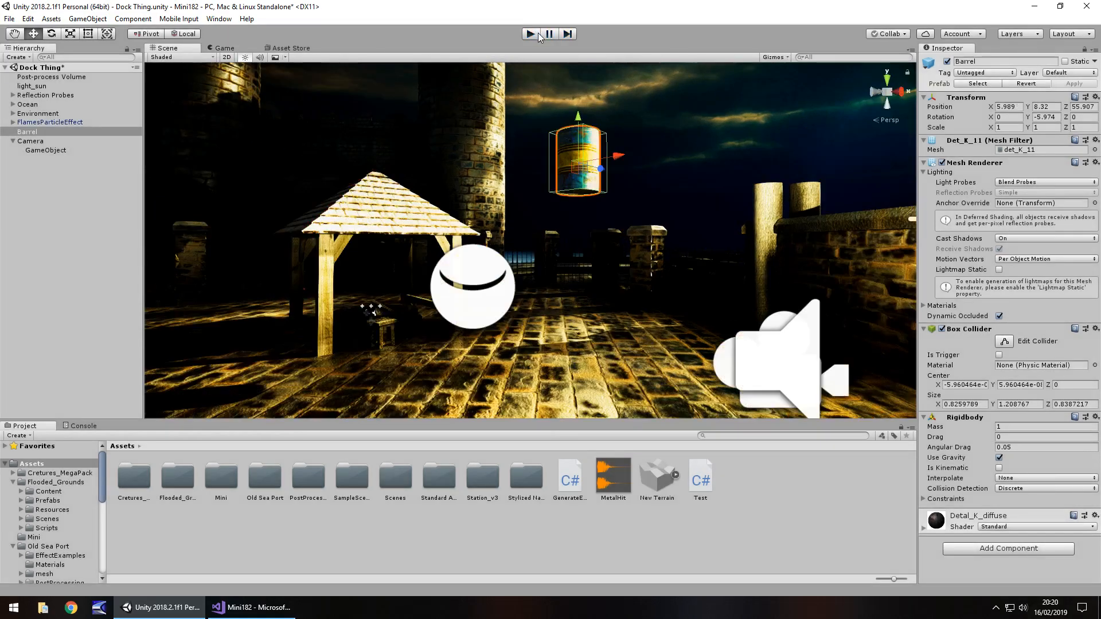
{"action": "mouse_move", "coordinate": [539, 37]}
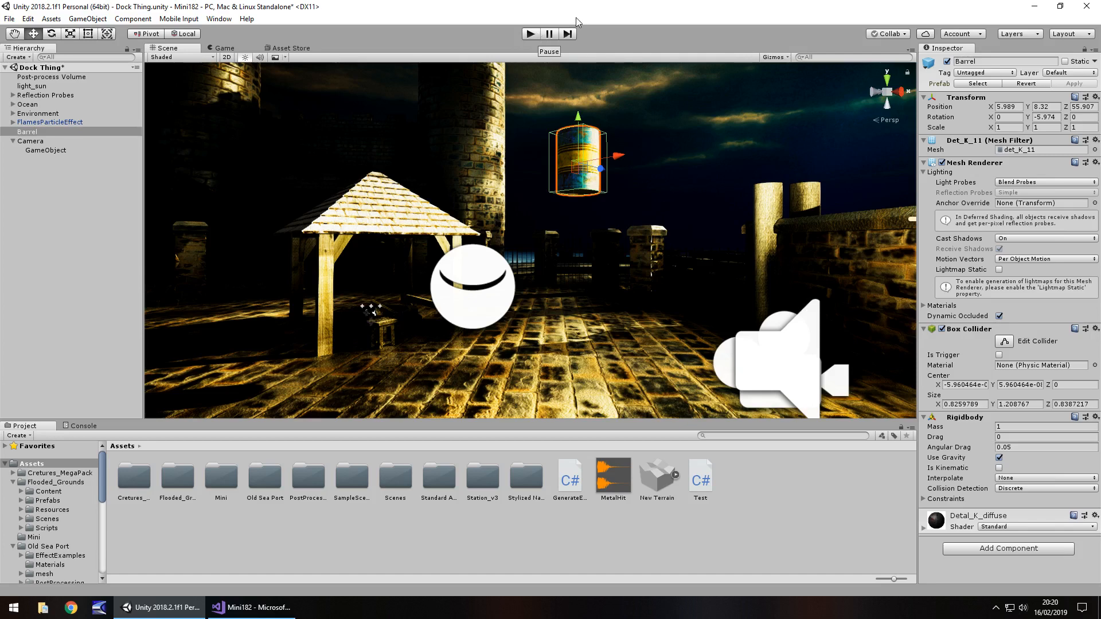
{"action": "mouse_move", "coordinate": [481, 489]}
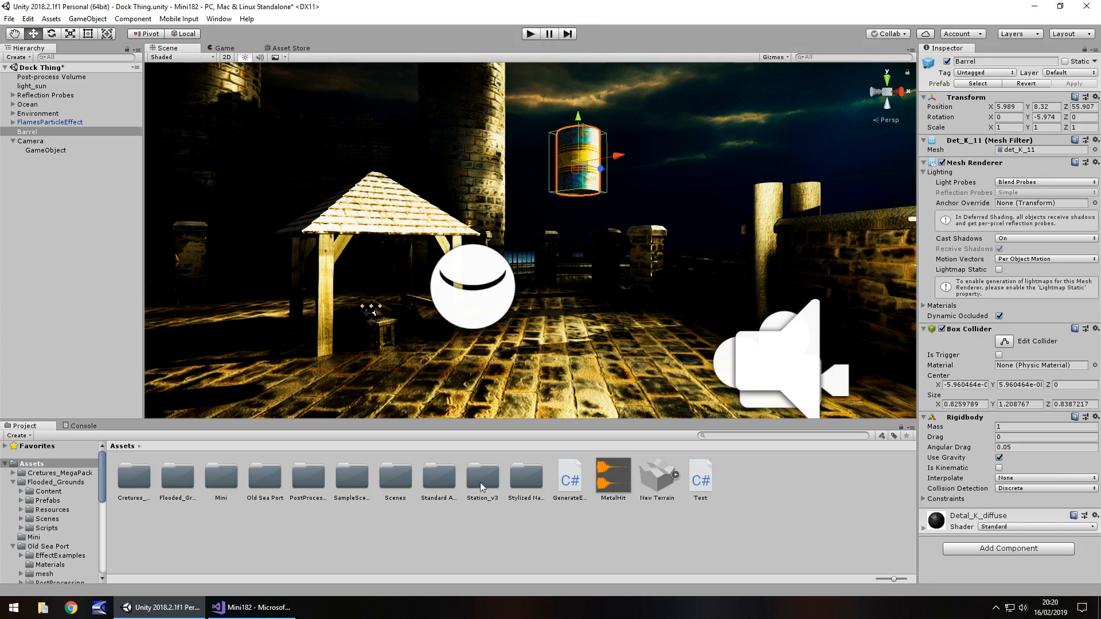
{"action": "mouse_move", "coordinate": [577, 461]}
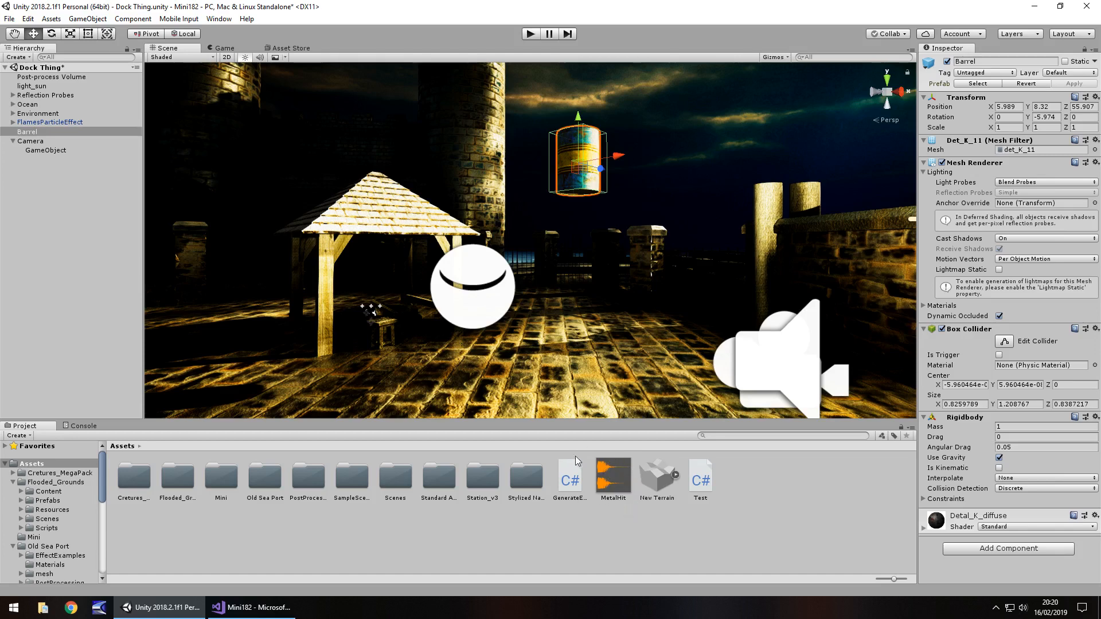
{"action": "mouse_move", "coordinate": [509, 343]}
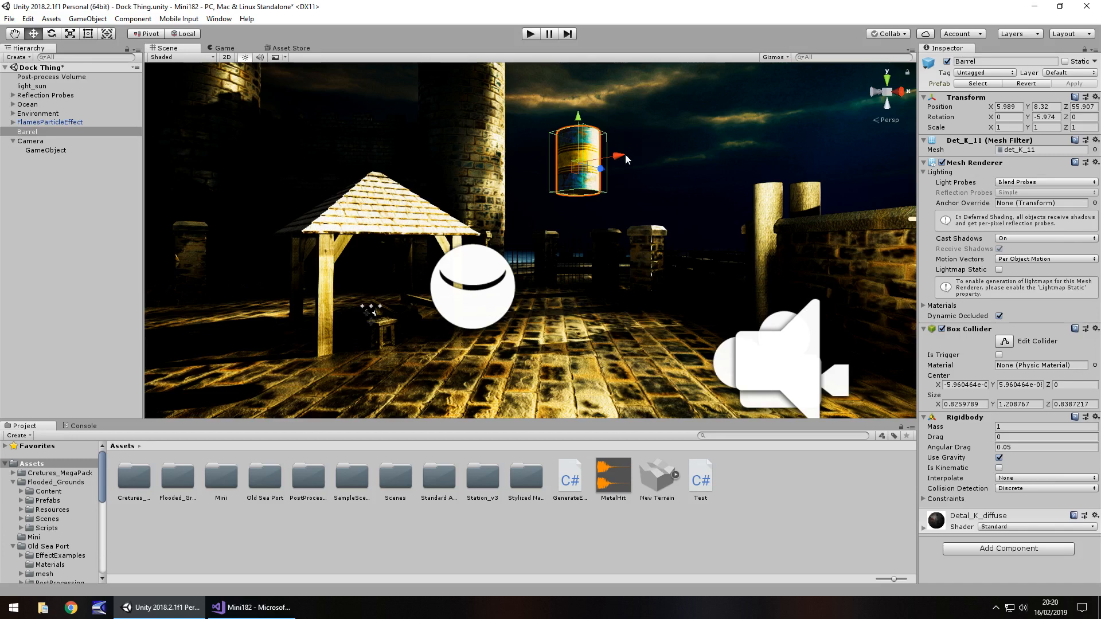
{"action": "mouse_move", "coordinate": [616, 245]}
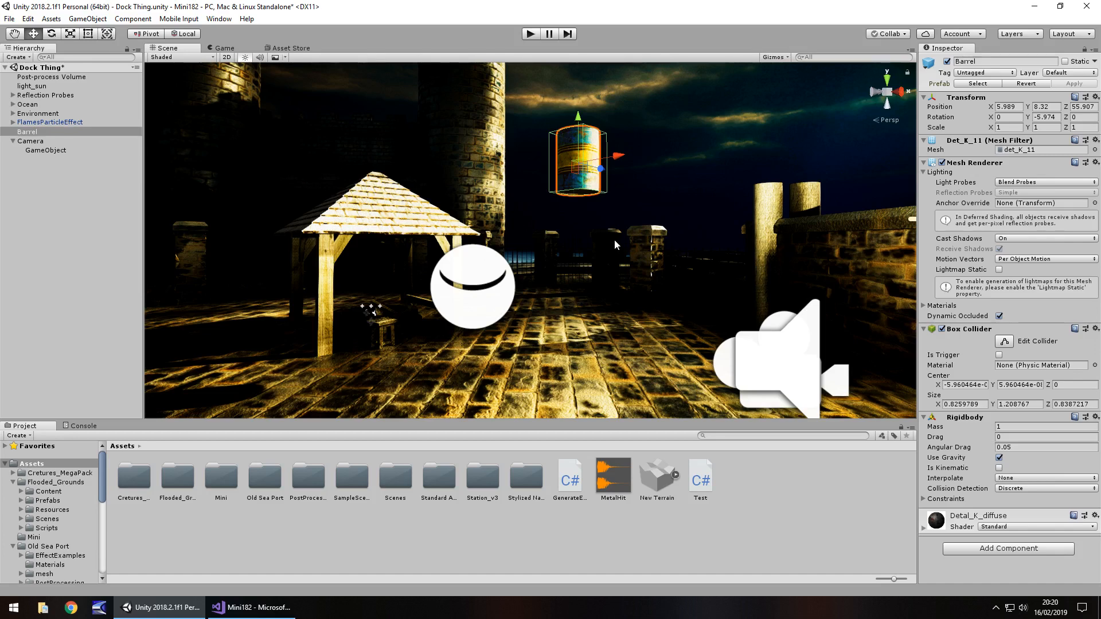
{"action": "mouse_move", "coordinate": [554, 463]}
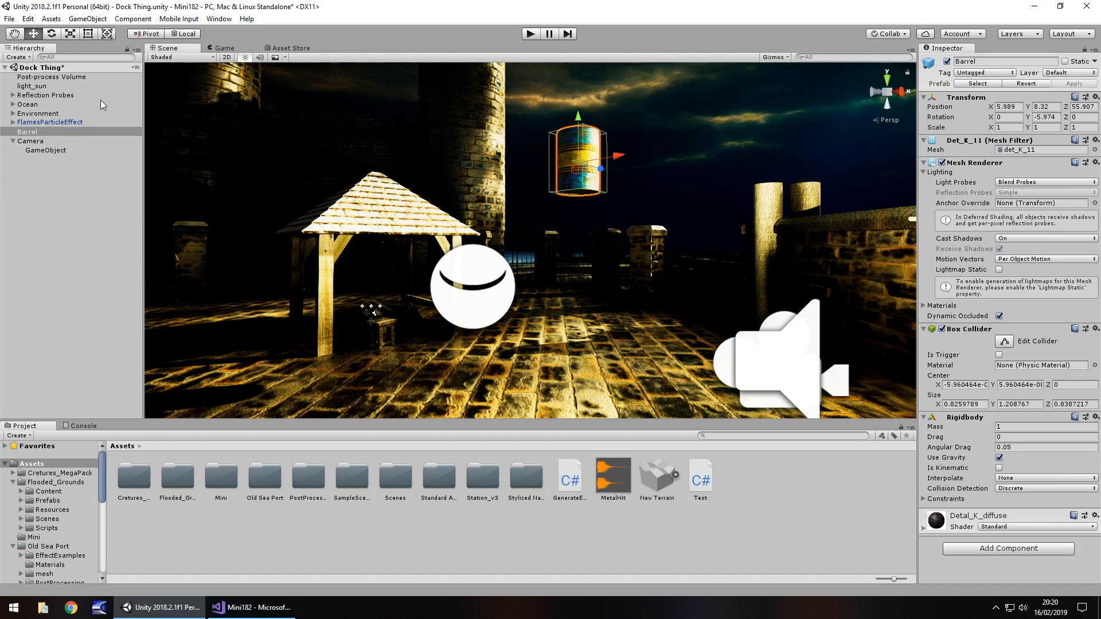
{"action": "right_click", "coordinate": [31, 141]}
{"action": "type", "text": ".5"}
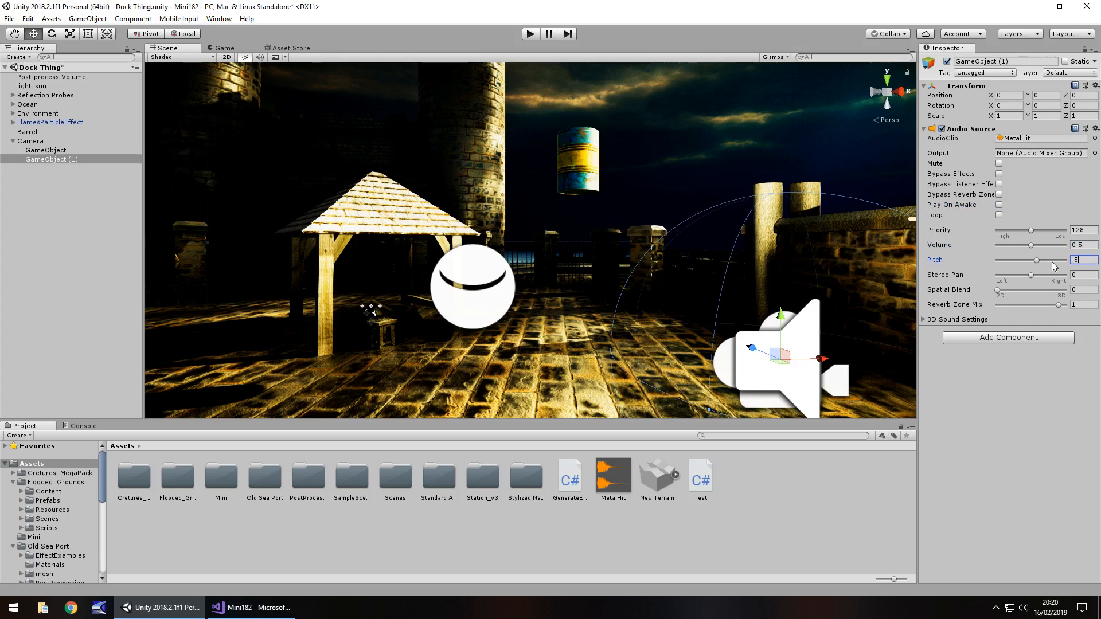
{"action": "mouse_move", "coordinate": [578, 153]}
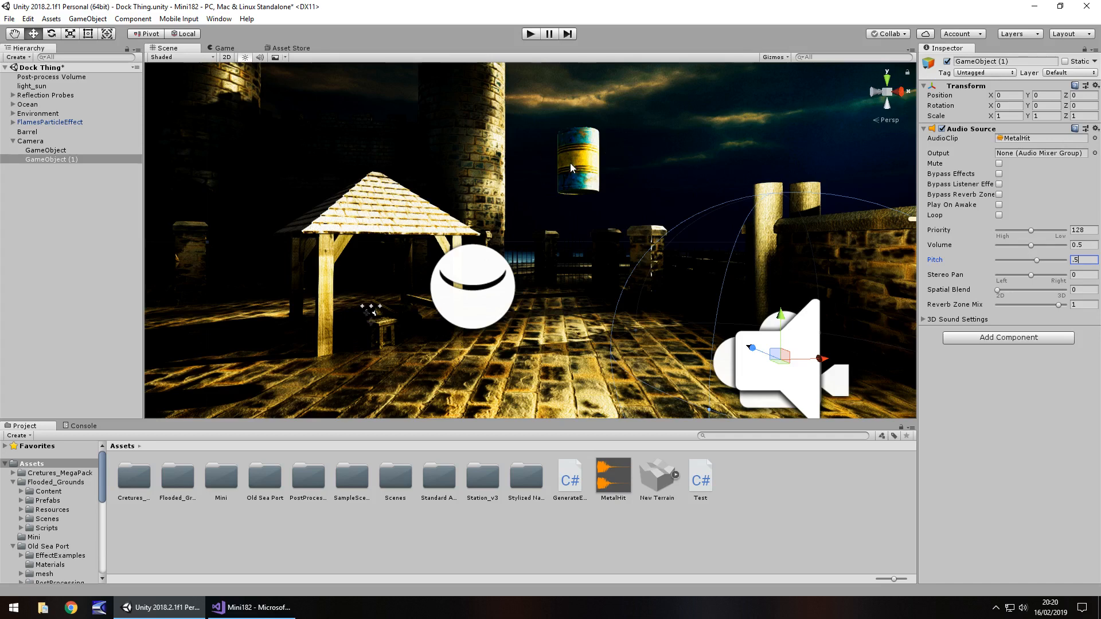
{"action": "mouse_move", "coordinate": [585, 416]}
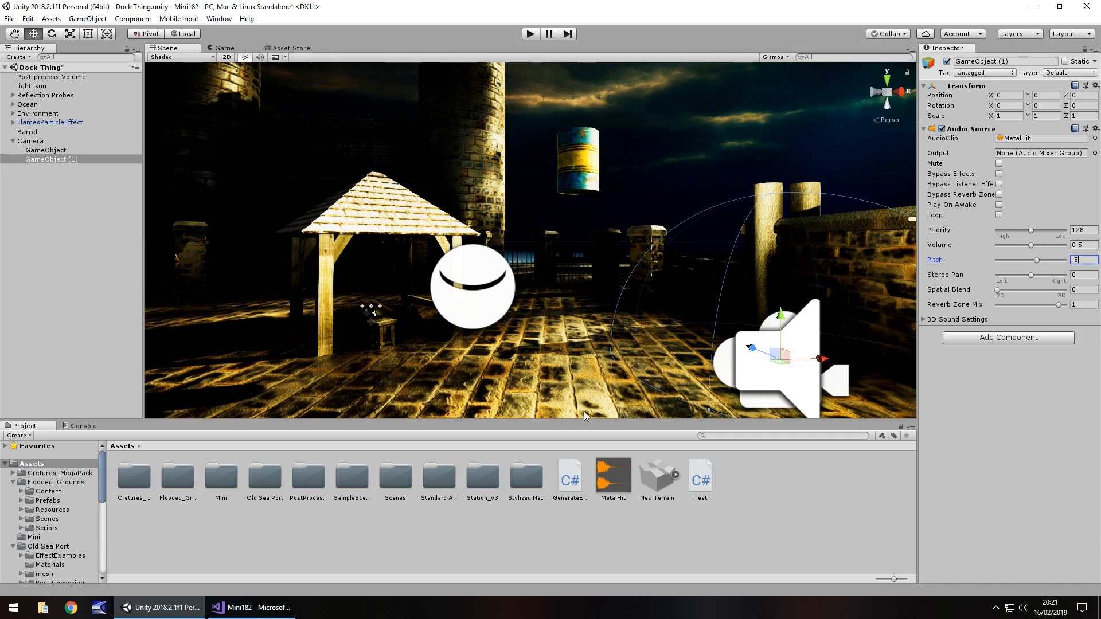
{"action": "mouse_move", "coordinate": [593, 475]}
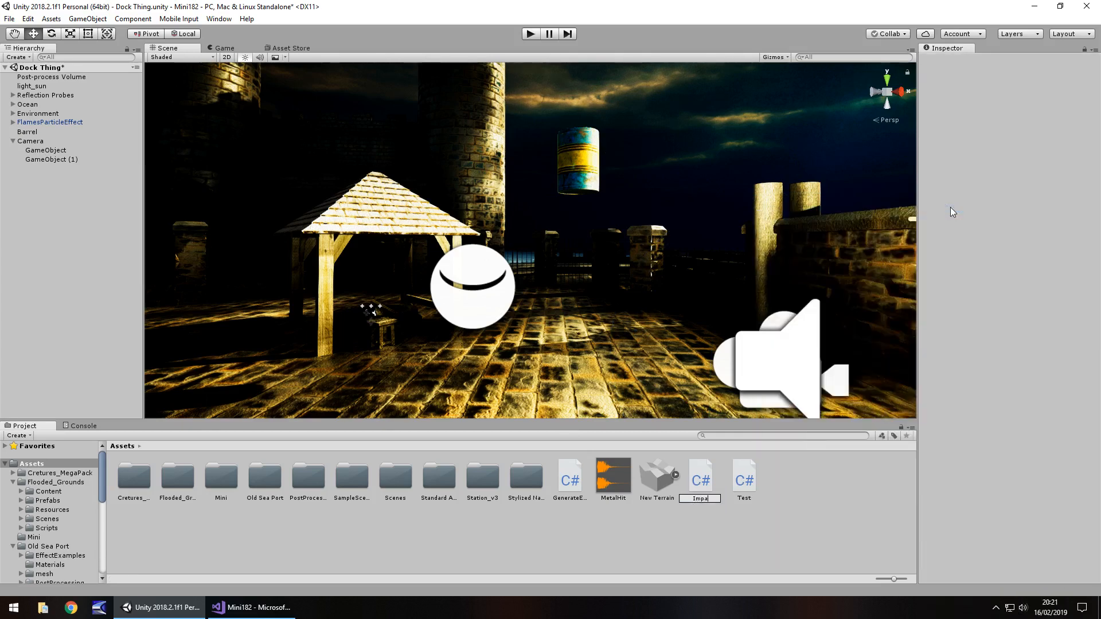
Name the new C# script ImpactSound.
{"action": "type", "text": "ImpactSound"}
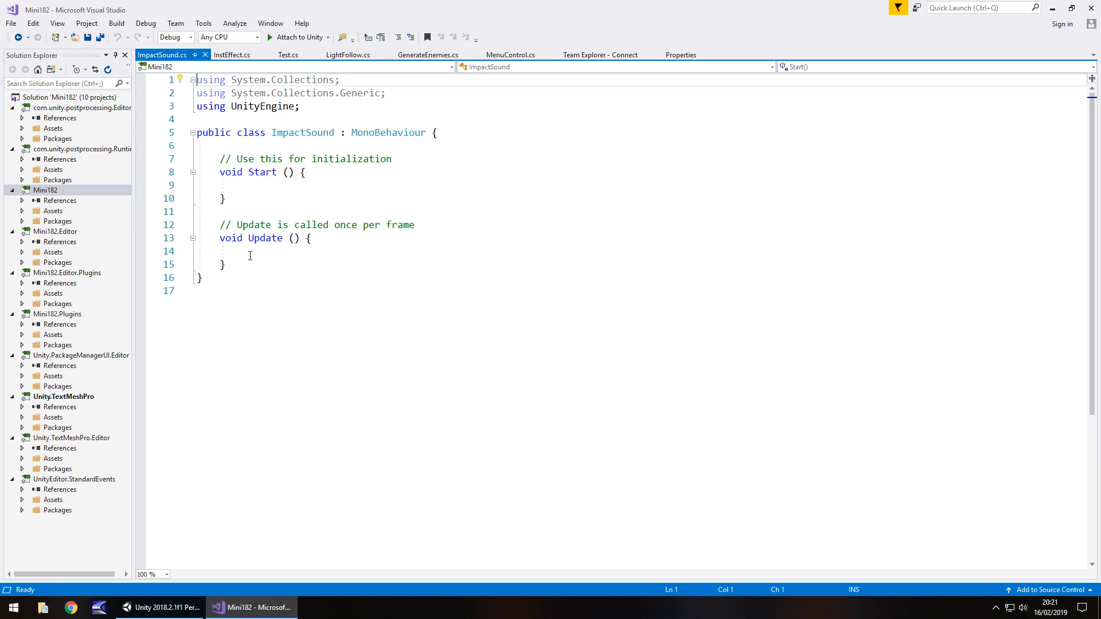
Remove Start and Update and declare a public AudioSource impactSound field.
{"action": "left_click_drag", "start_coordinate": [218, 172], "coordinate": [224, 264]}
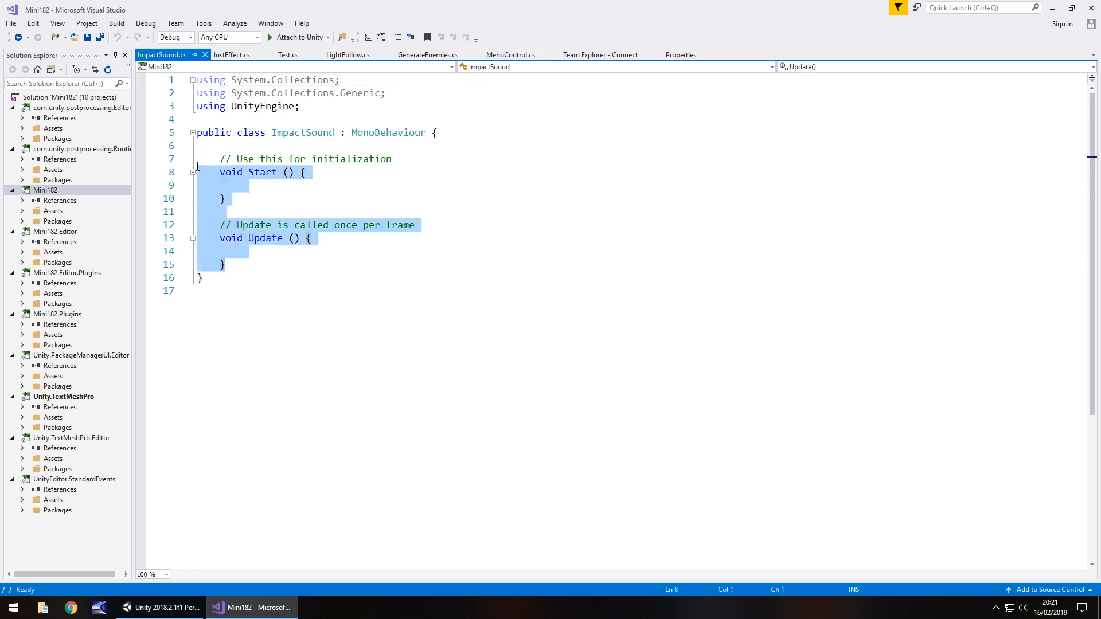
{"action": "key", "text": "Delete"}
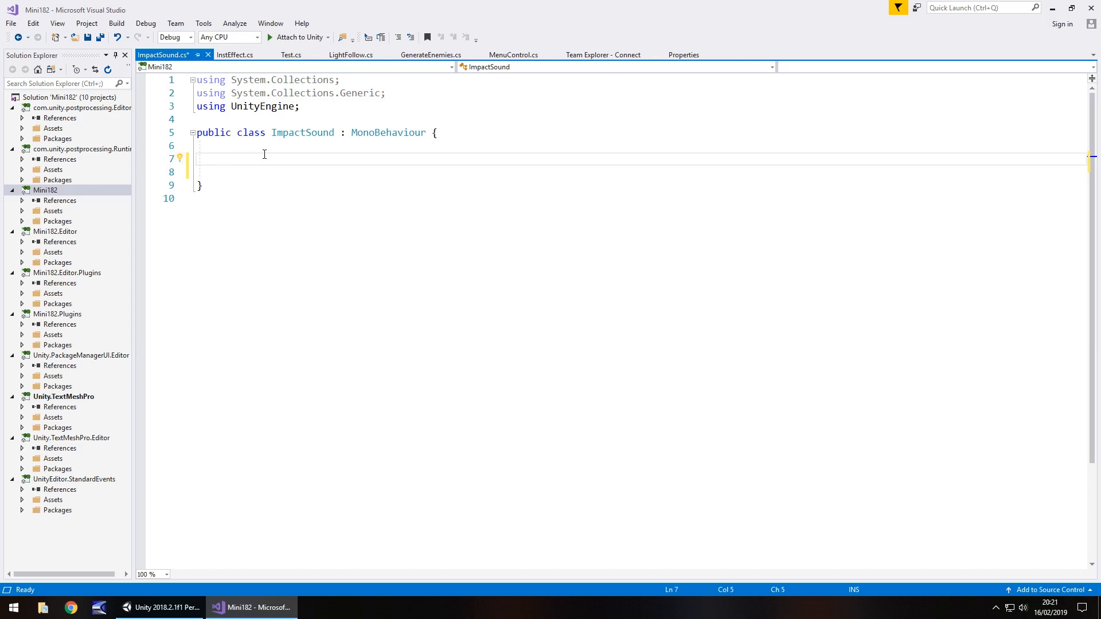
{"action": "type", "text": "public Audi"}
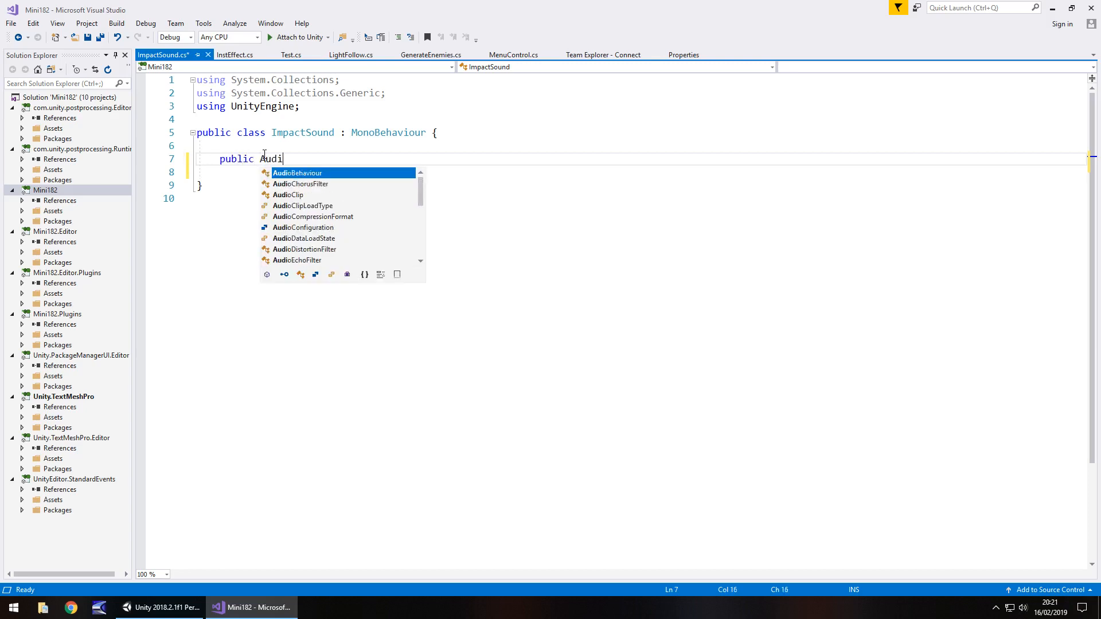
{"action": "type", "text": "oSource im"}
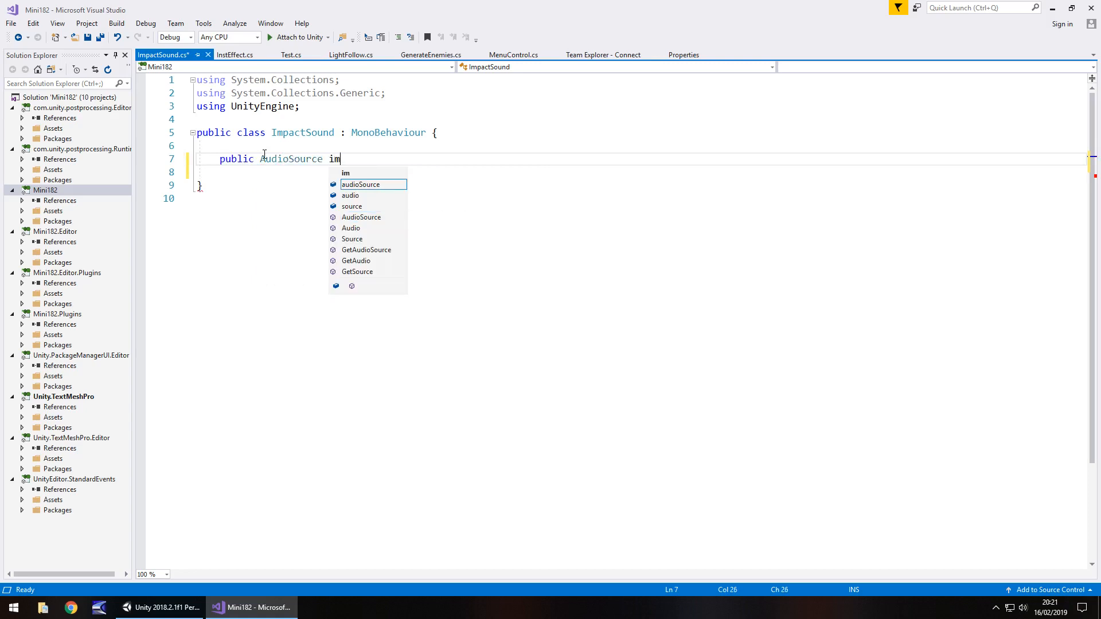
{"action": "type", "text": "pactSound;"}
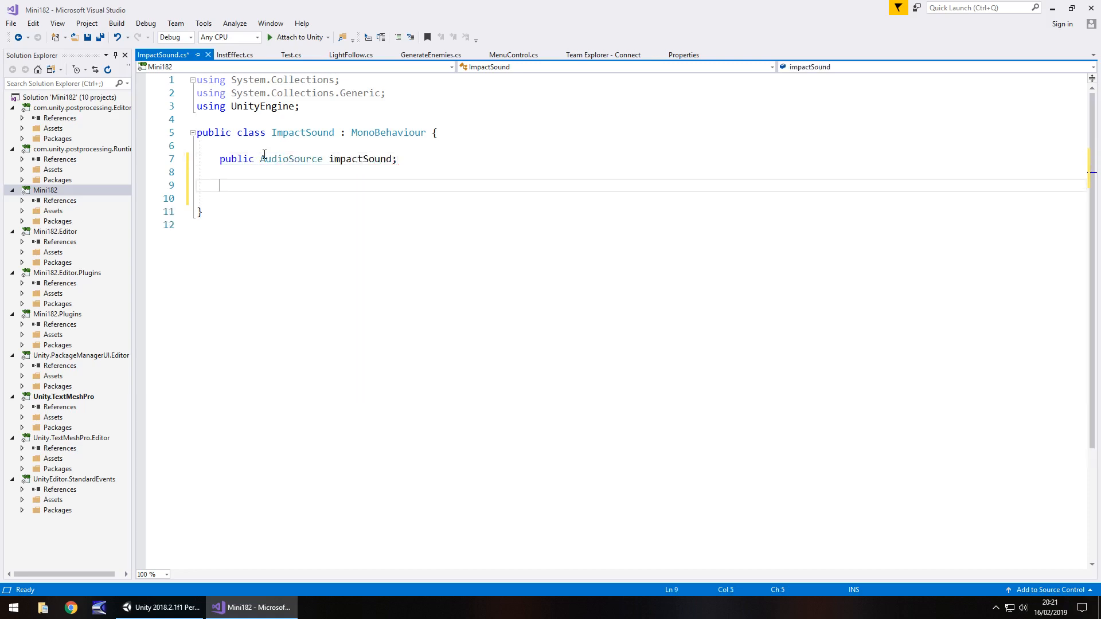
Add an empty void OnCollisionEnter(Collision collision) method.
{"action": "type", "text": "vo"}
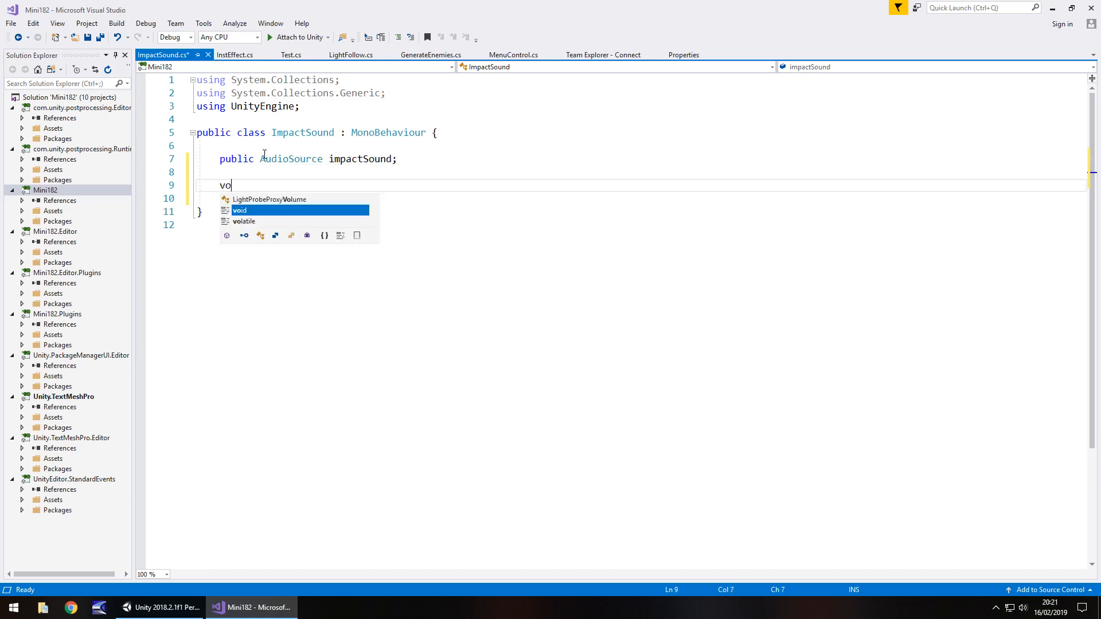
{"action": "type", "text": "id On"}
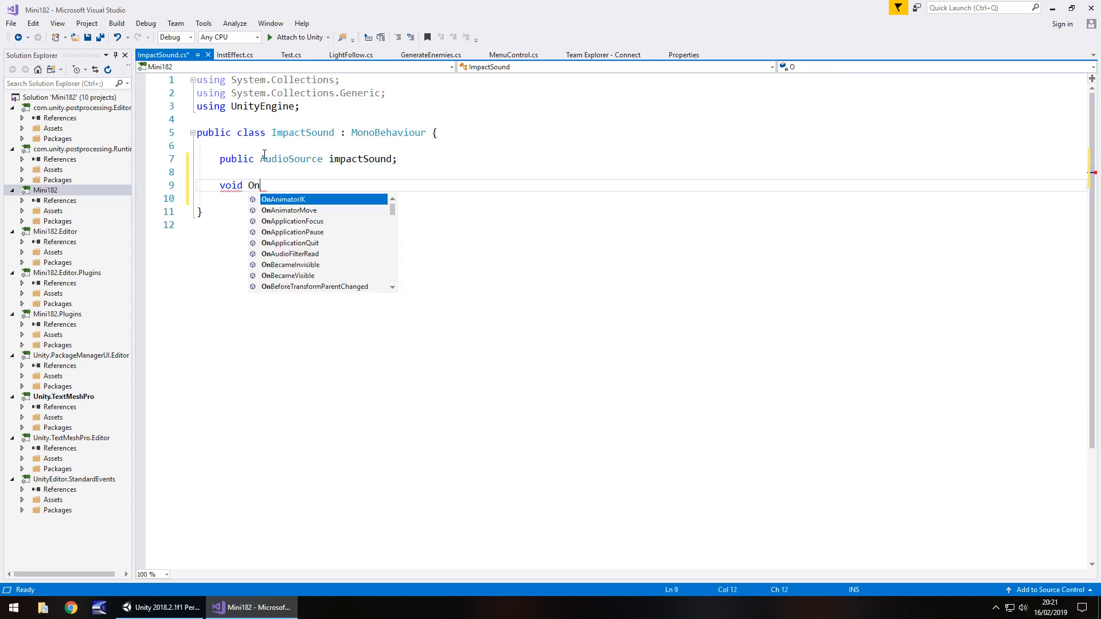
{"action": "type", "text": "Collisio"}
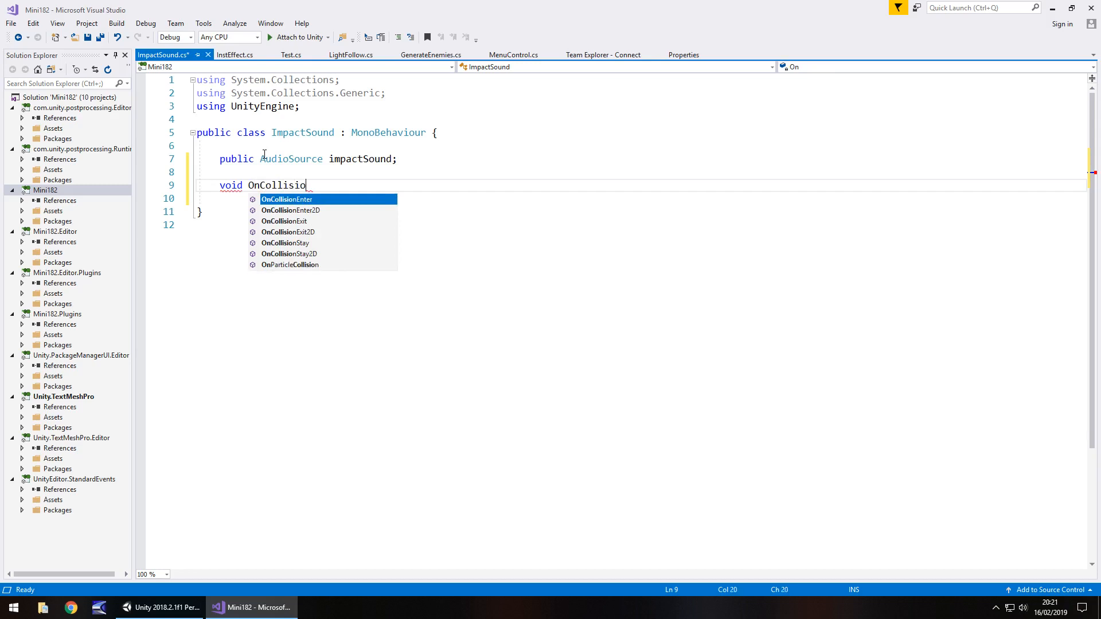
{"action": "type", "text": "nEnter(Collision collision"}
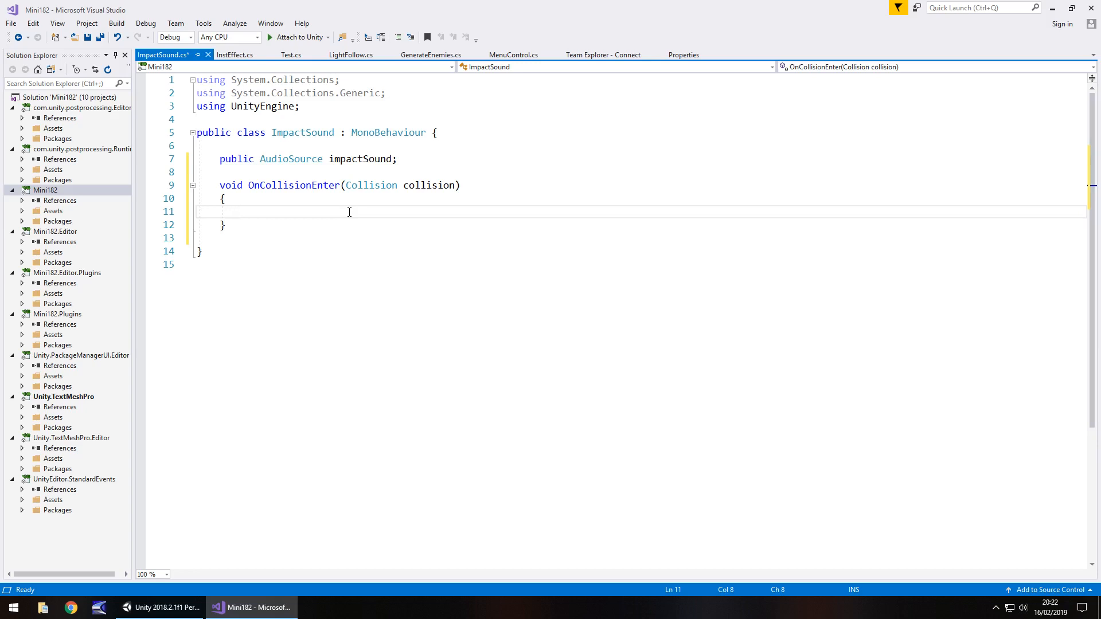
Write an if block checking collision.relativeVelocity.magnitude > 1.
{"action": "type", "text": "if ("}
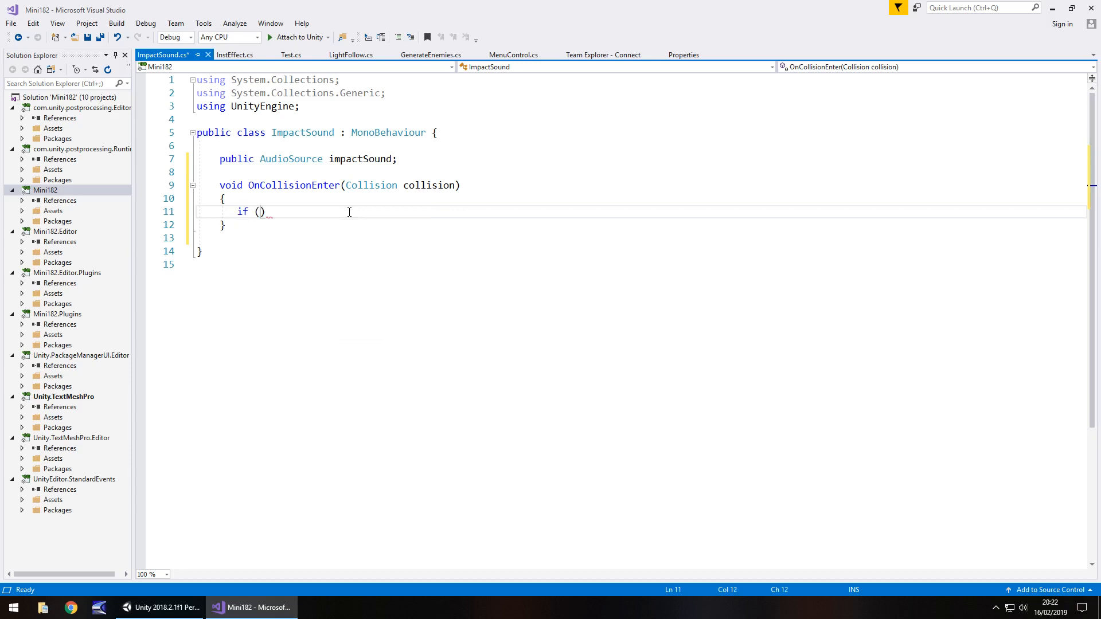
{"action": "type", "text": "collision"}
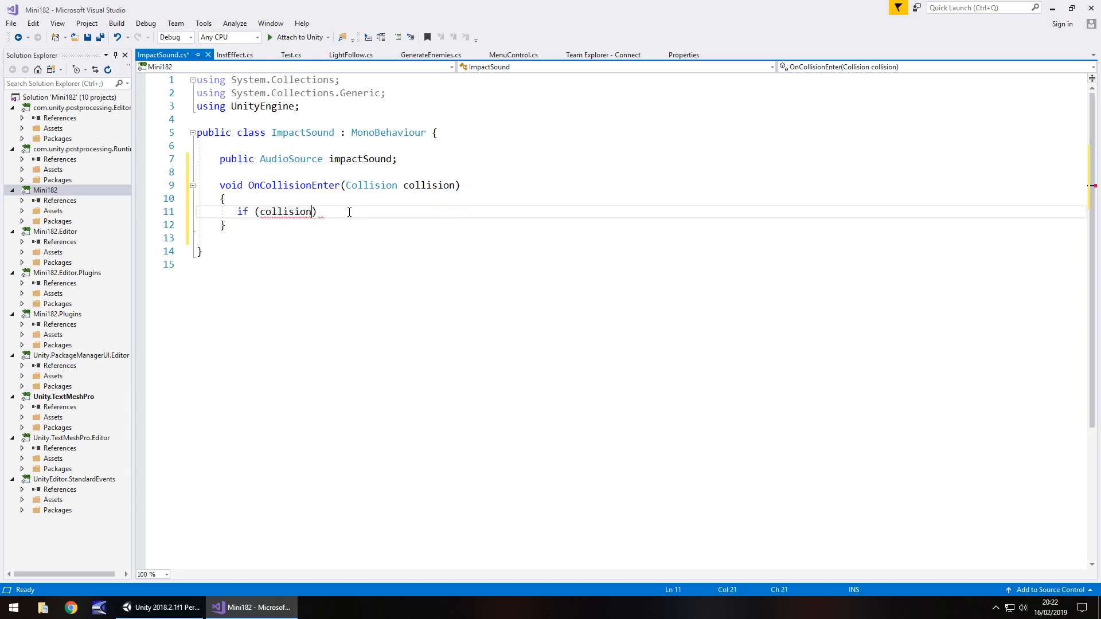
{"action": "type", "text": ".relative"}
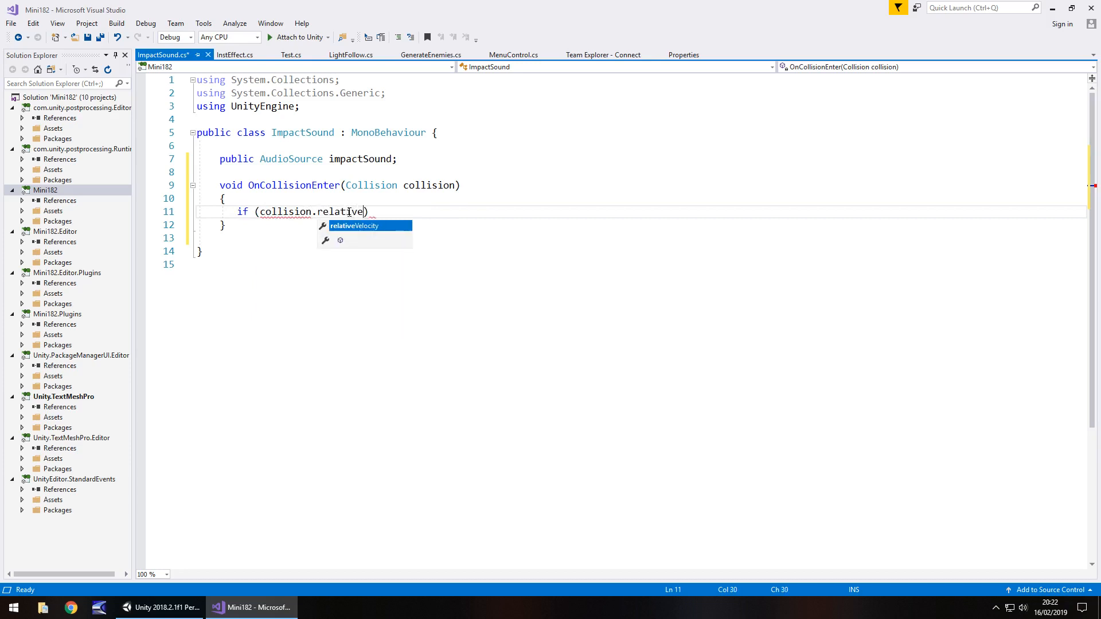
{"action": "key", "text": "Tab"}
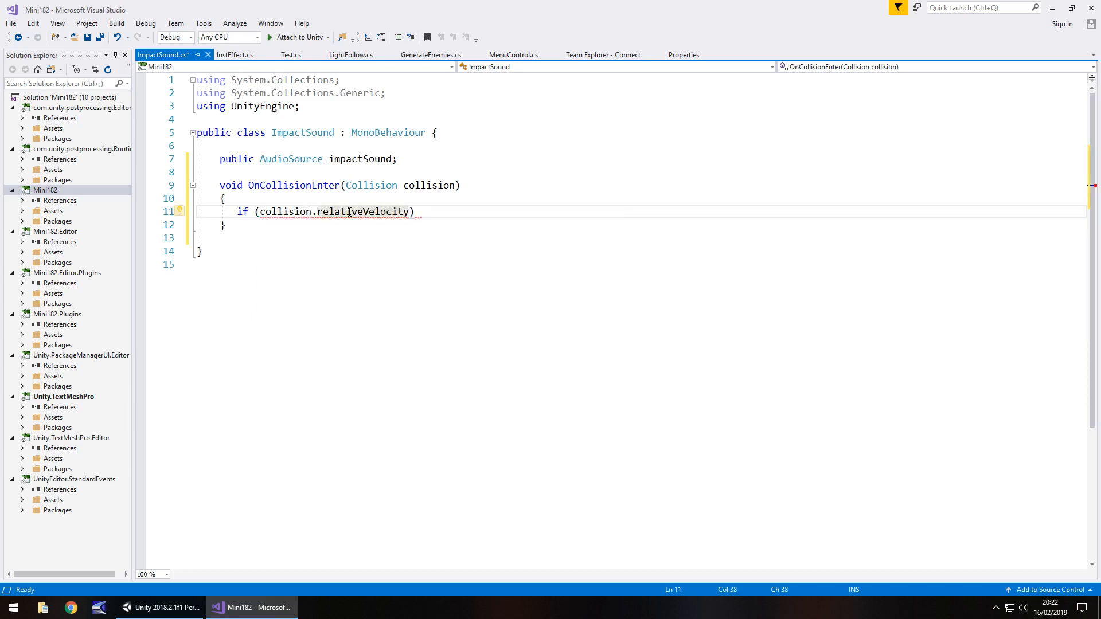
{"action": "type", "text": ".magnitude >"}
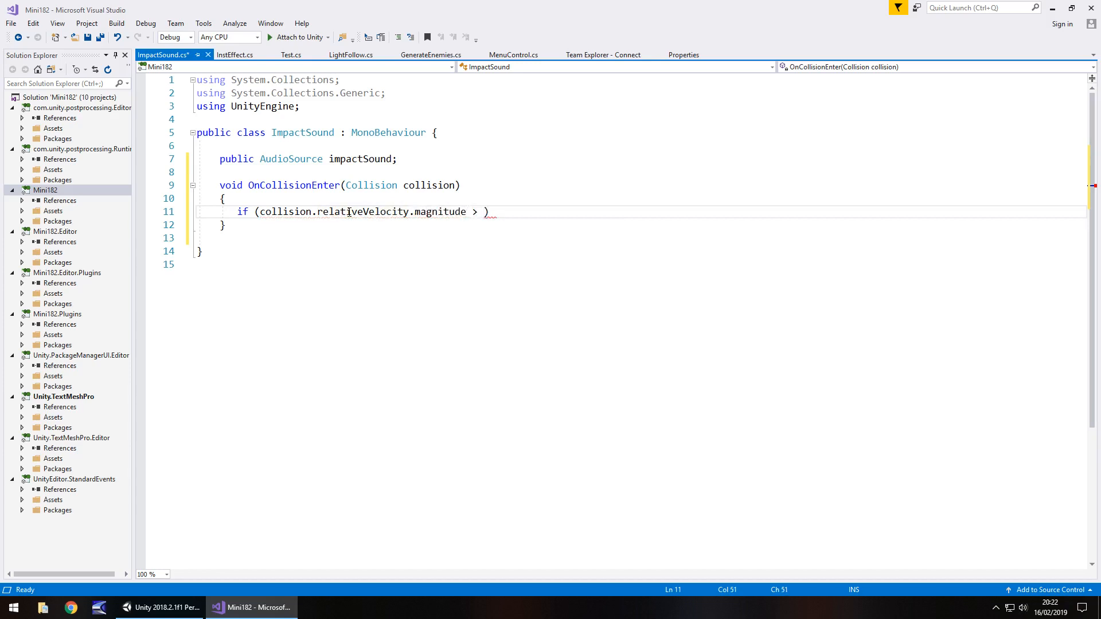
{"action": "type", "text": "1"}
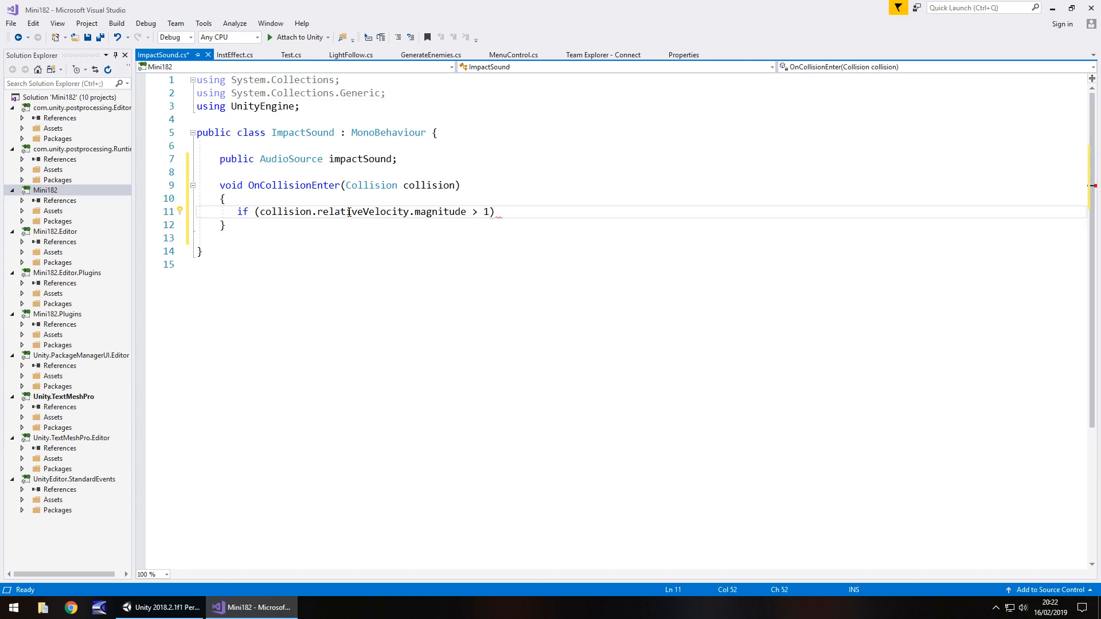
{"action": "type", "text": "{ }"}
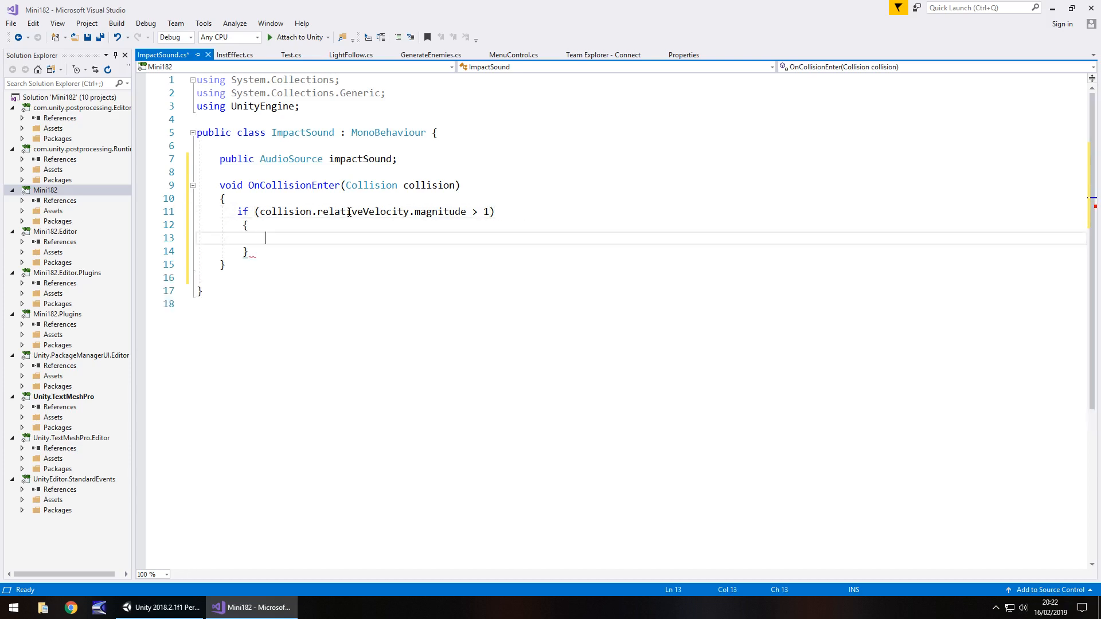
Call impactSound.Play() inside the if block and save ImpactSound.cs.
{"action": "type", "text": "impact"}
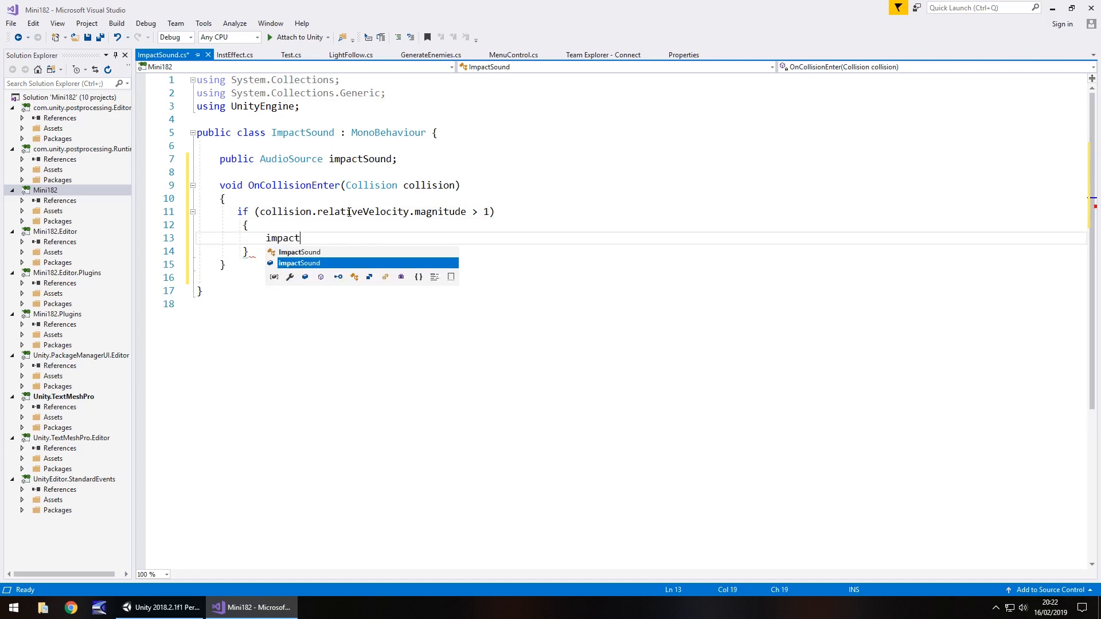
{"action": "type", "text": "Sound"}
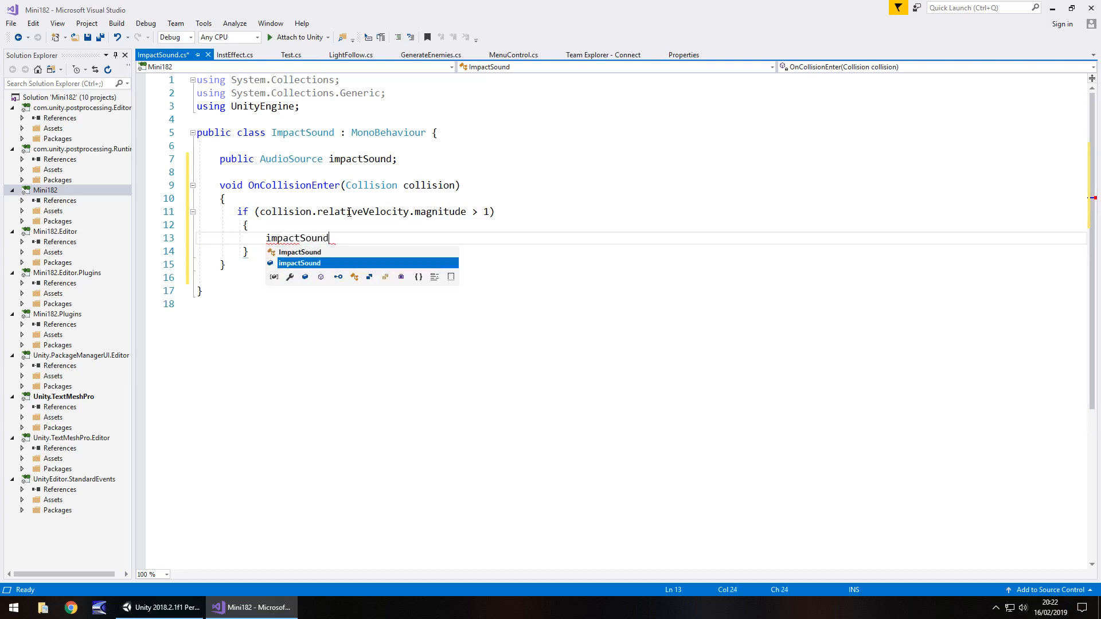
{"action": "type", "text": ".Play"}
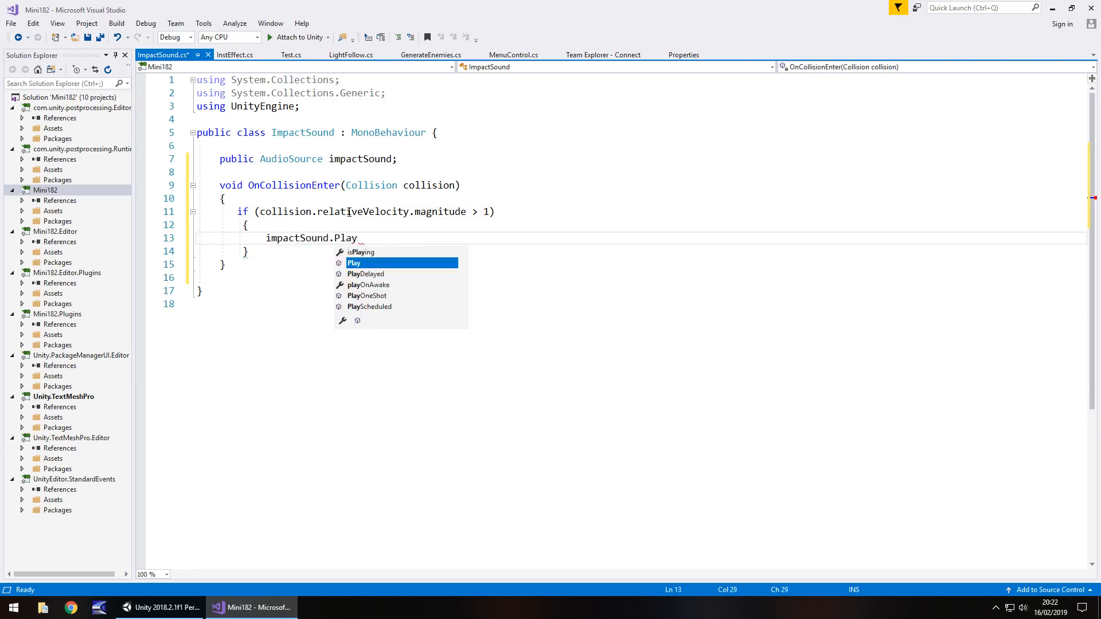
{"action": "type", "text": "();"}
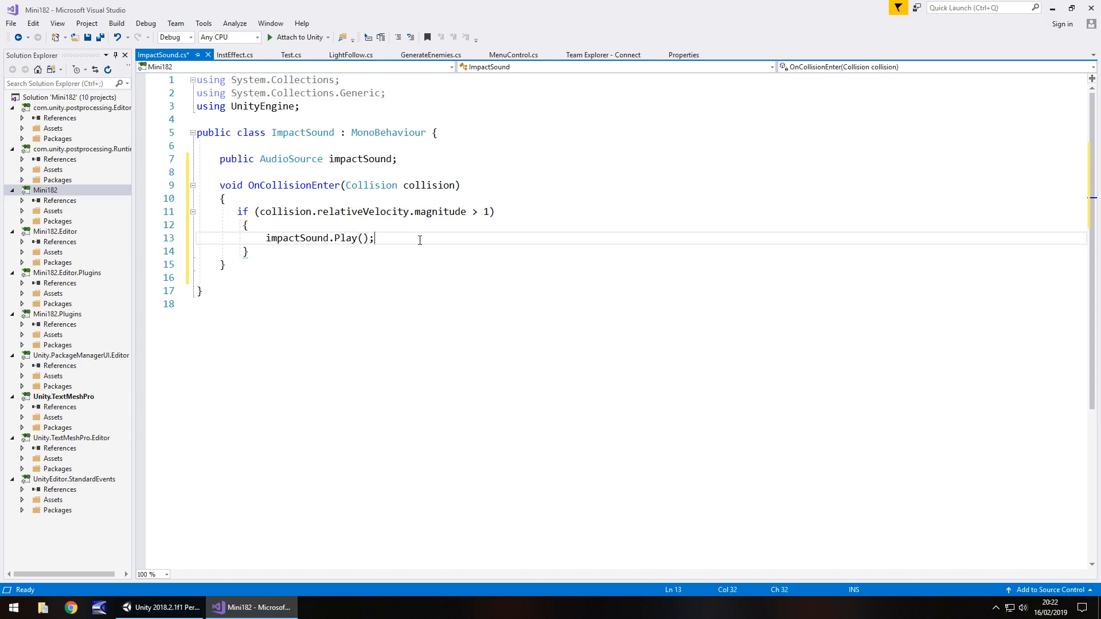
{"action": "key", "text": "ctrl+s"}
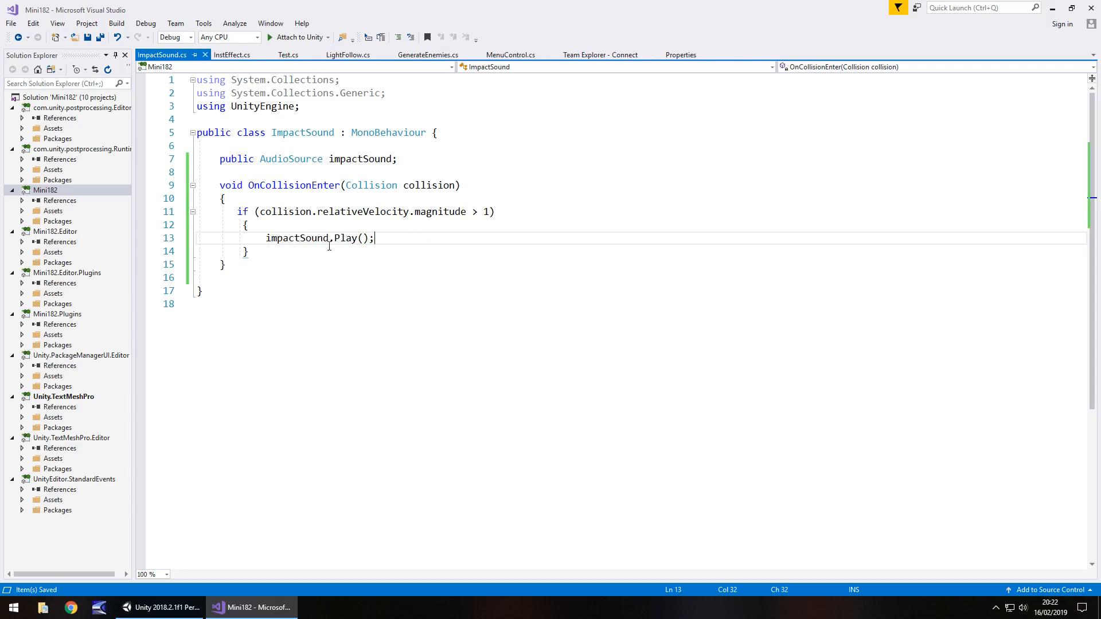
{"action": "mouse_move", "coordinate": [300, 224]}
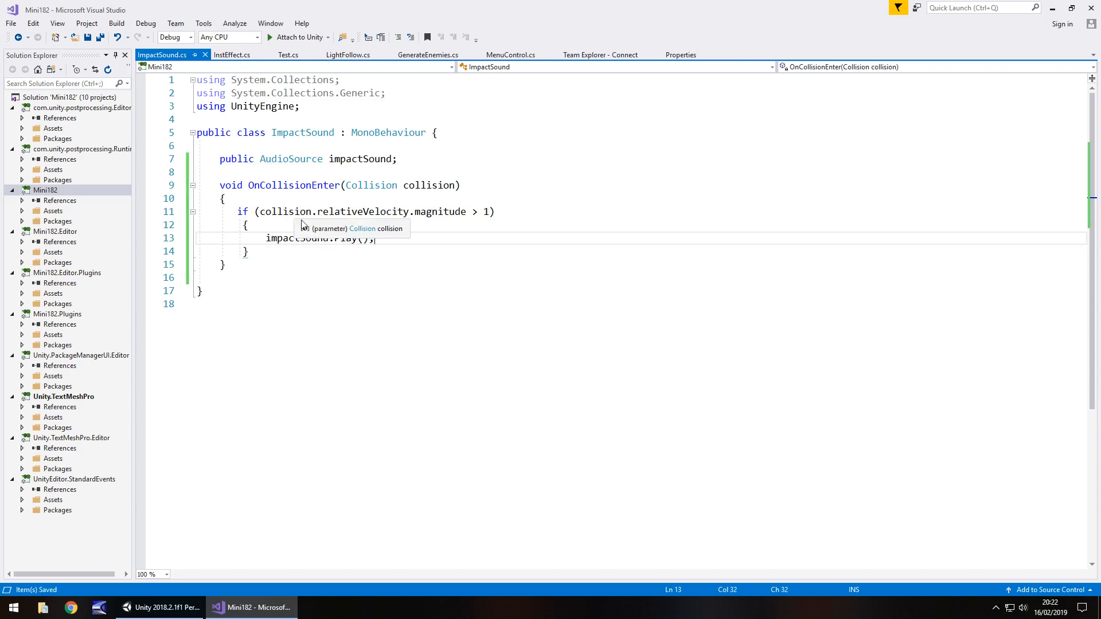
{"action": "mouse_move", "coordinate": [317, 202]}
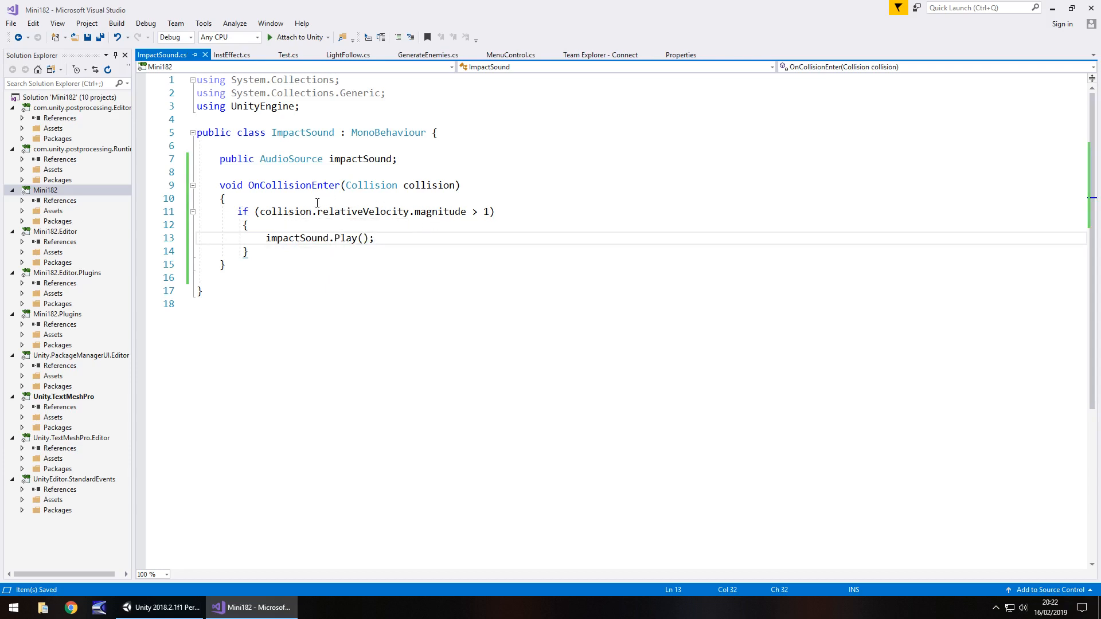
{"action": "mouse_move", "coordinate": [487, 211]}
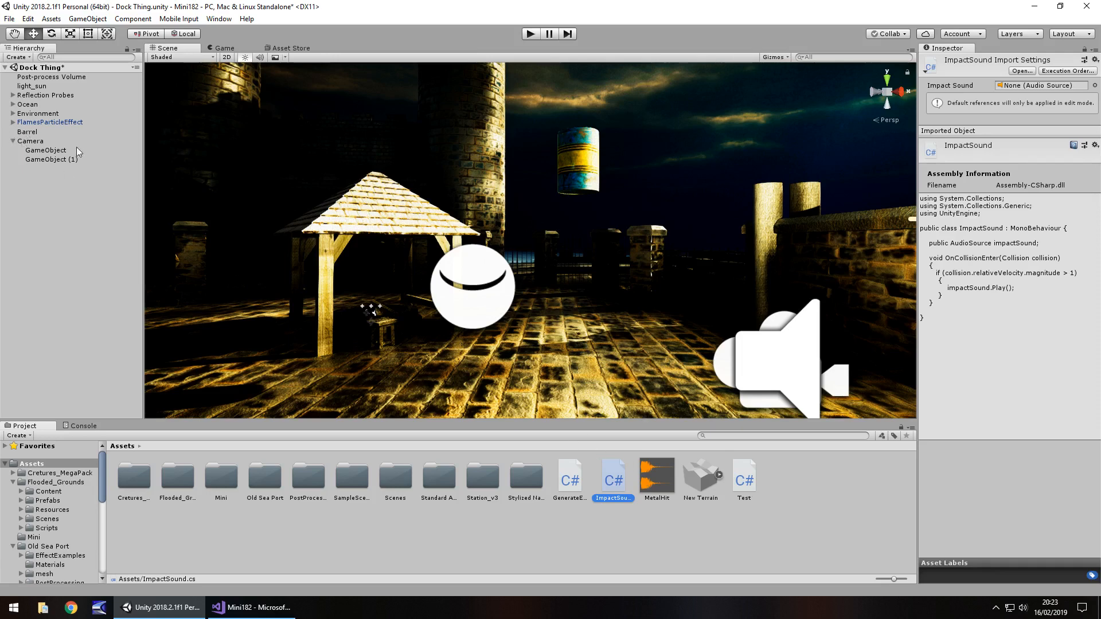
Select the Barrel to show its ImpactSound component and play-test the drop.
{"action": "left_click", "coordinate": [27, 131]}
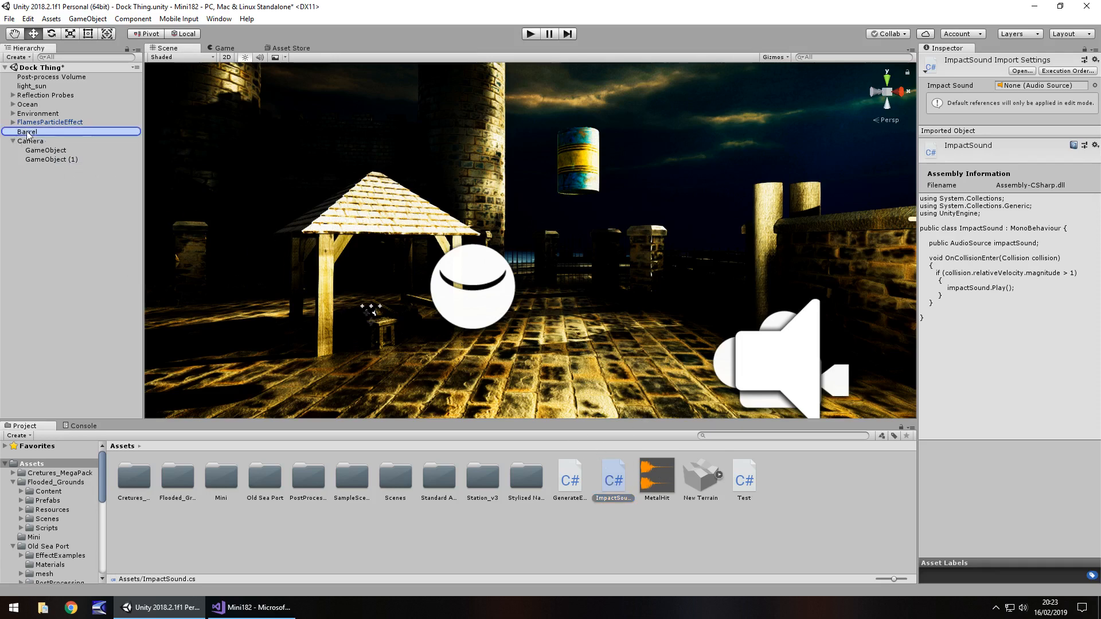
{"action": "left_click", "coordinate": [28, 132]}
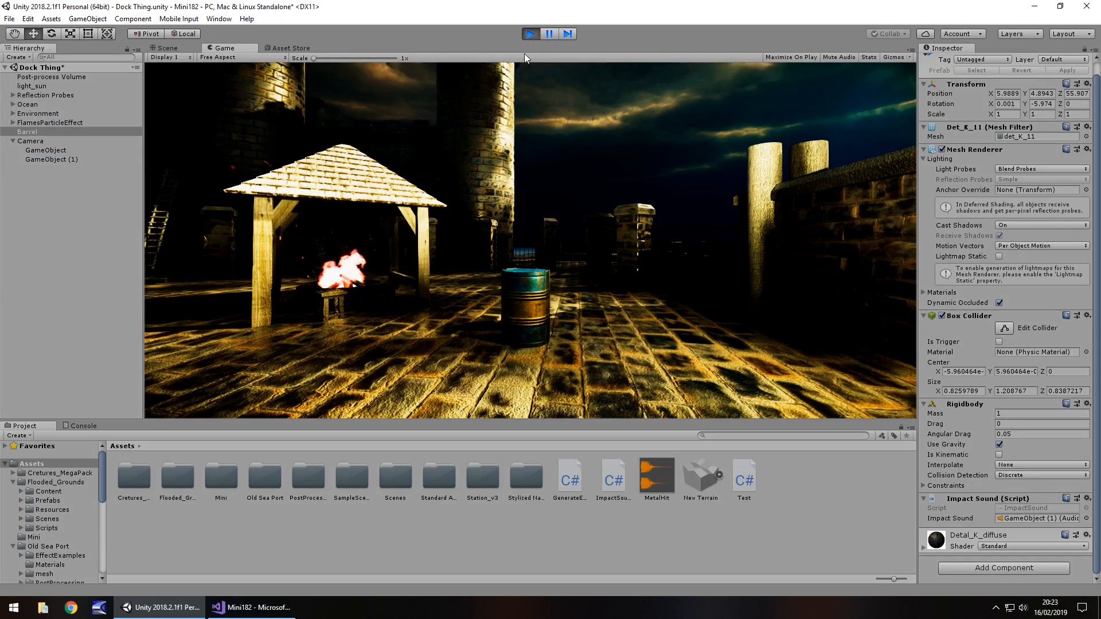
{"action": "left_click", "coordinate": [167, 48]}
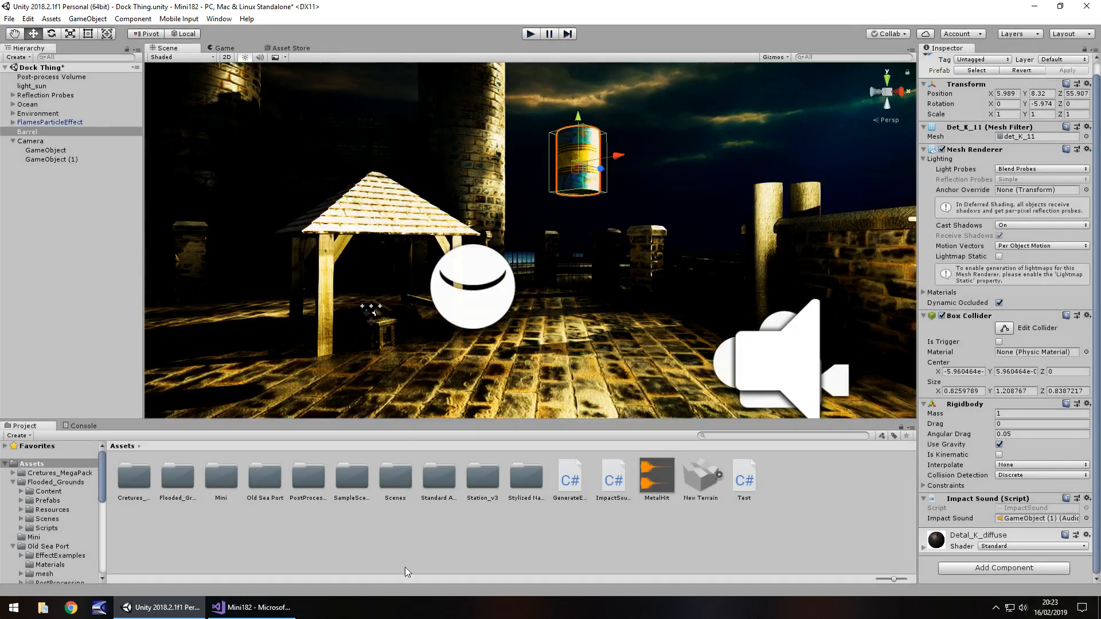
Raise the ImpactSound speed threshold from 1 to 10 and return to Unity.
{"action": "left_click", "coordinate": [250, 608]}
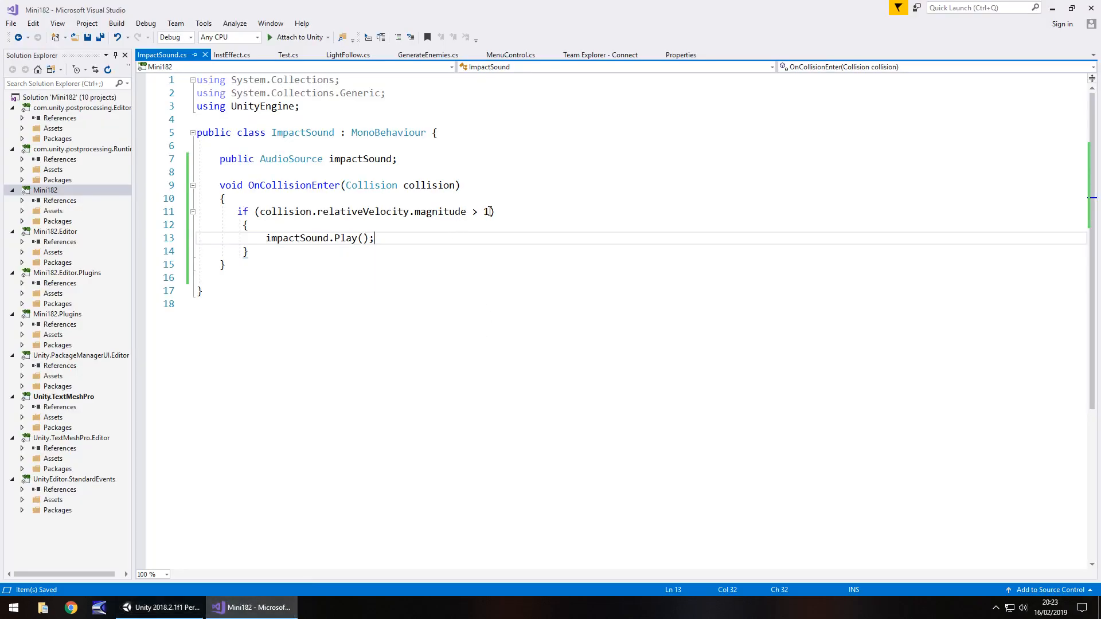
{"action": "type", "text": "0"}
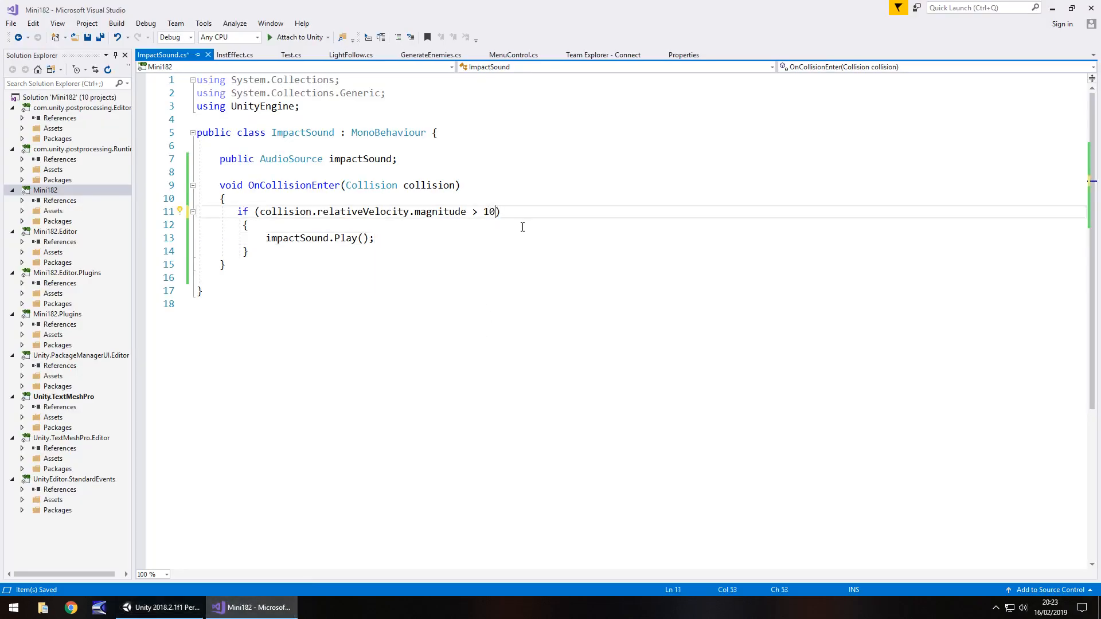
{"action": "left_click", "coordinate": [166, 608]}
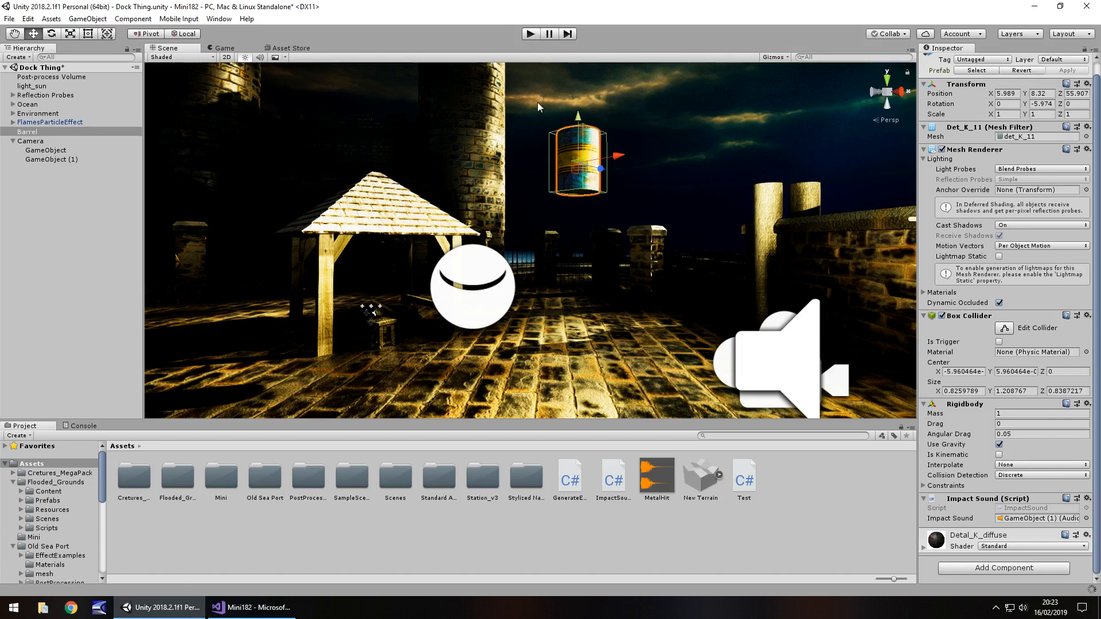
Play-test the barrel drop with the threshold at 10.
{"action": "left_click", "coordinate": [530, 33]}
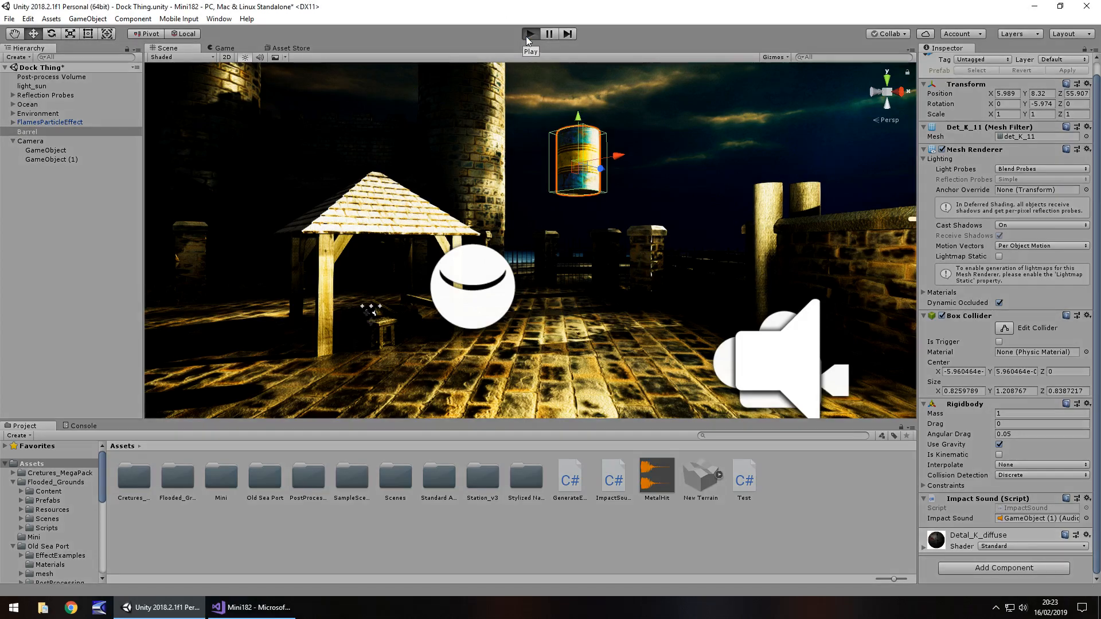
{"action": "left_click", "coordinate": [530, 34]}
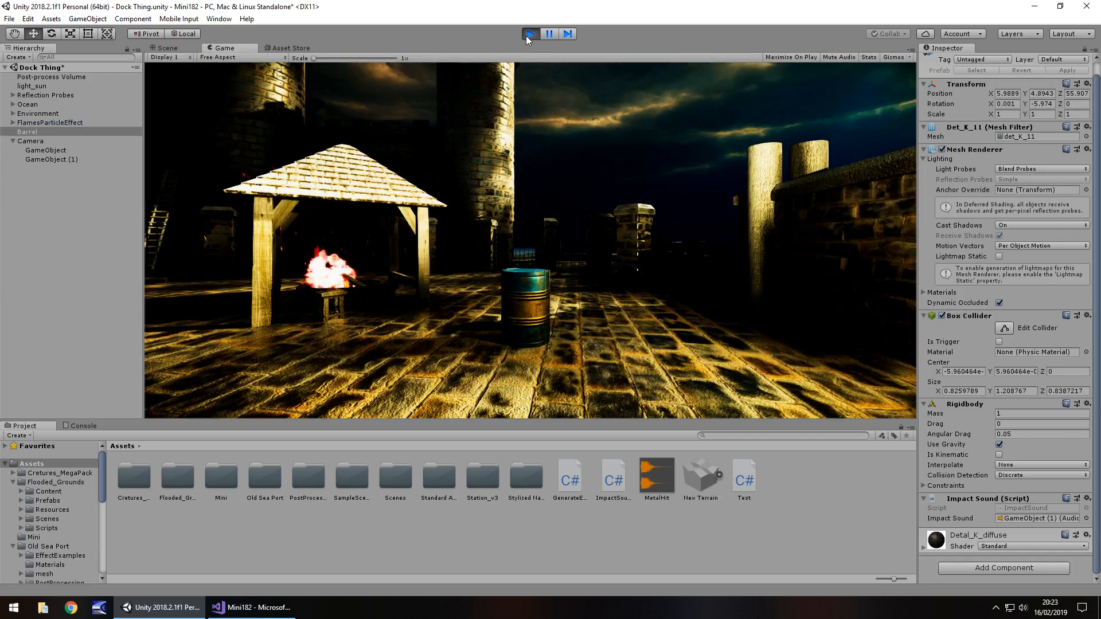
{"action": "left_click", "coordinate": [250, 608]}
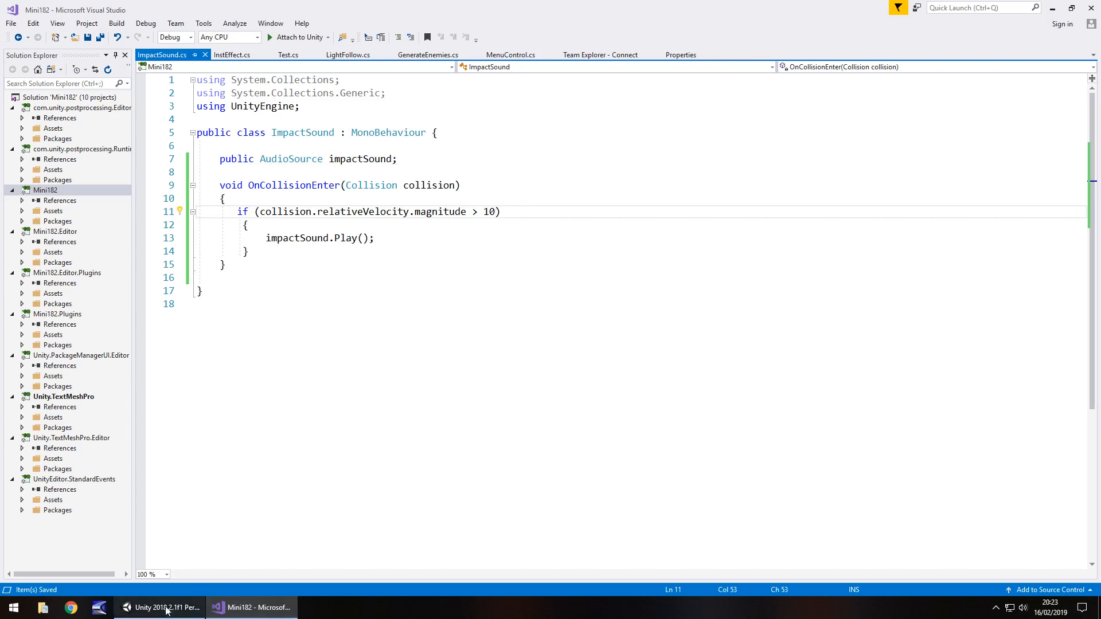
{"action": "left_click", "coordinate": [166, 608]}
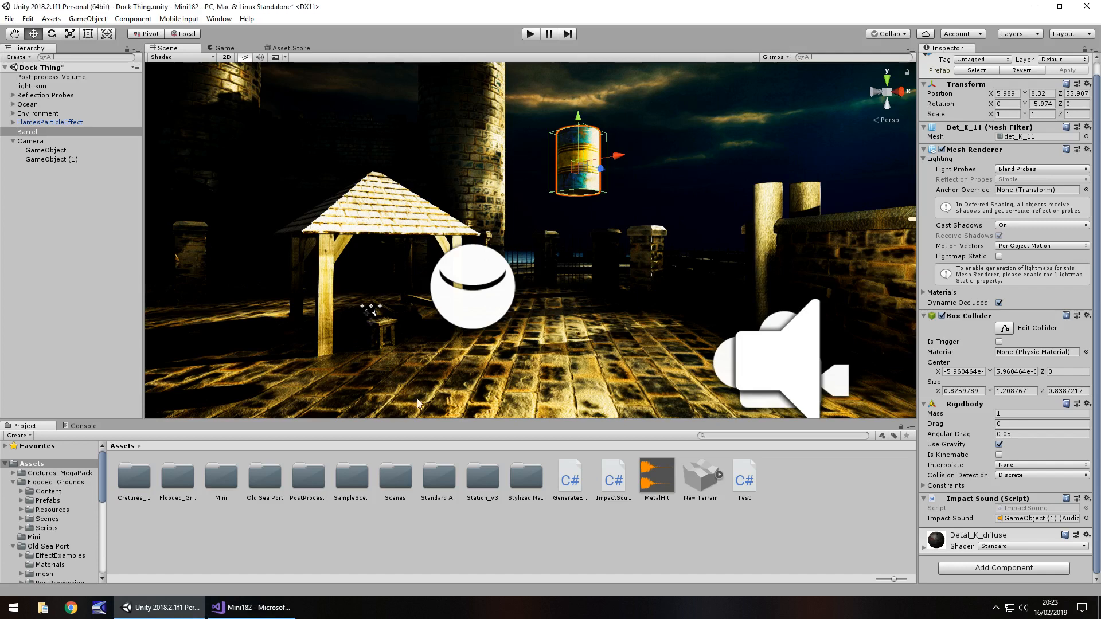
Set the ImpactSound speed threshold back to 1 and return to Unity.
{"action": "left_click", "coordinate": [249, 608]}
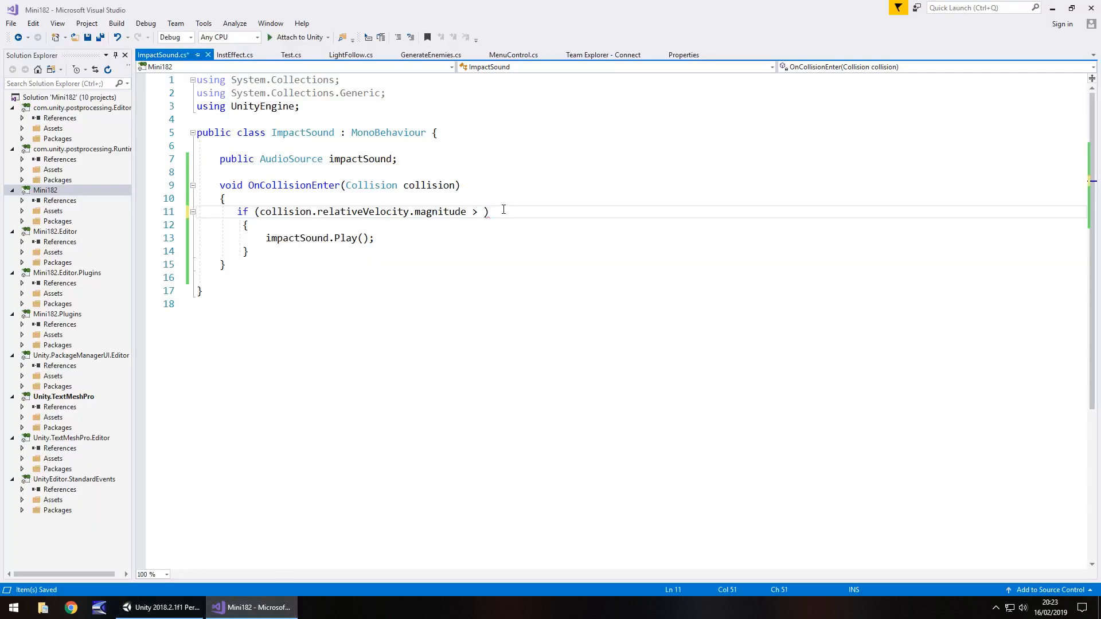
{"action": "type", "text": "1"}
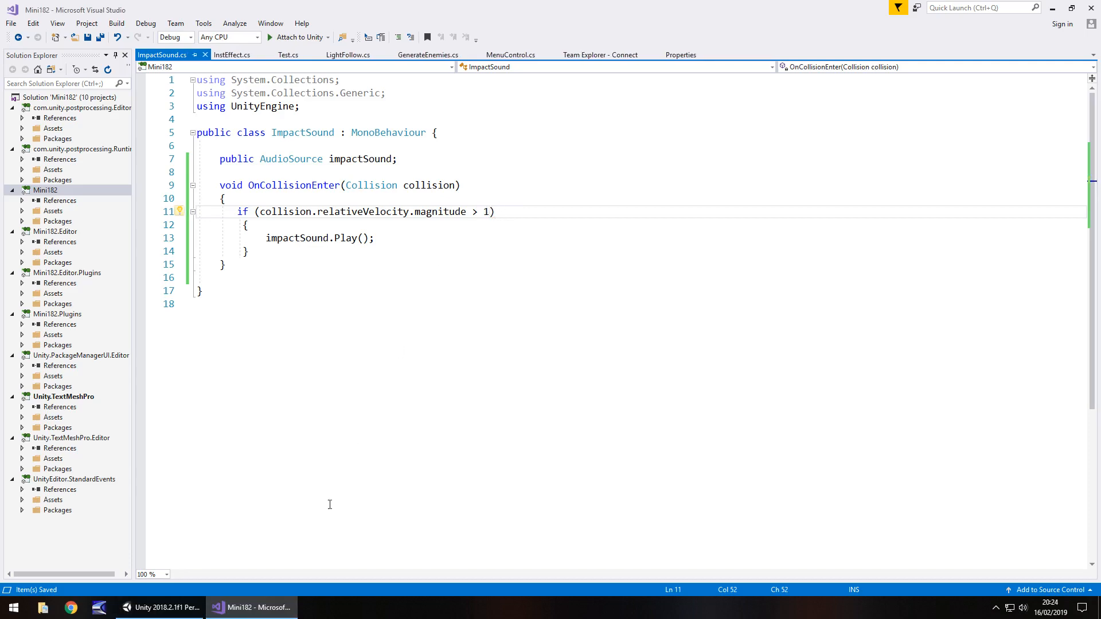
{"action": "left_click", "coordinate": [160, 608]}
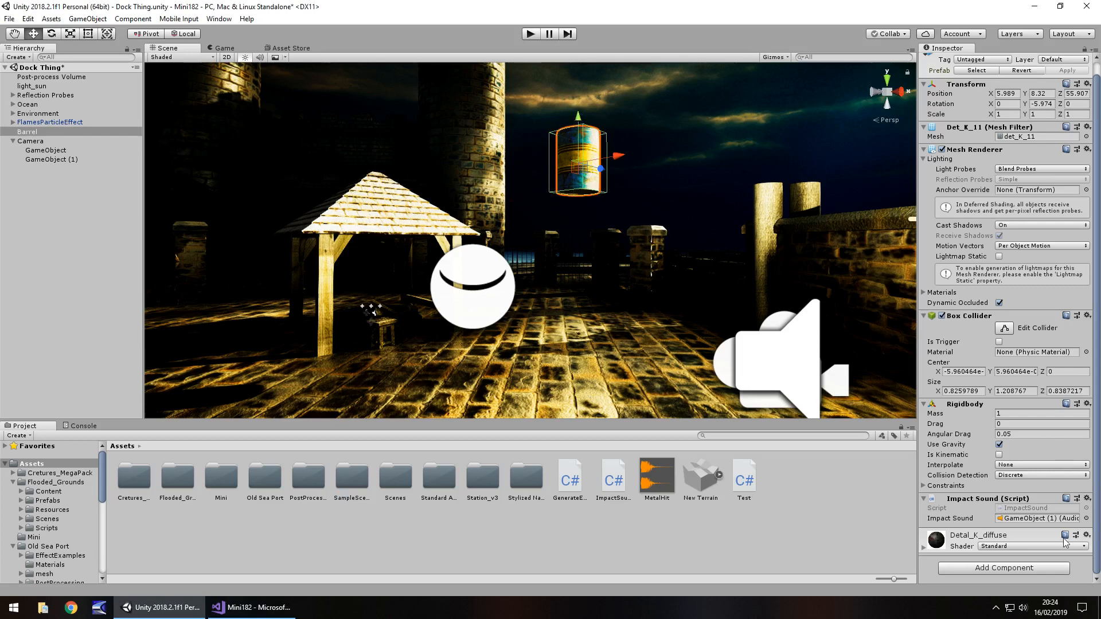
Lower the Barrel's starting height to 5 and play-test its drop twice.
{"action": "left_click_drag", "start_coordinate": [577, 126], "coordinate": [577, 245]}
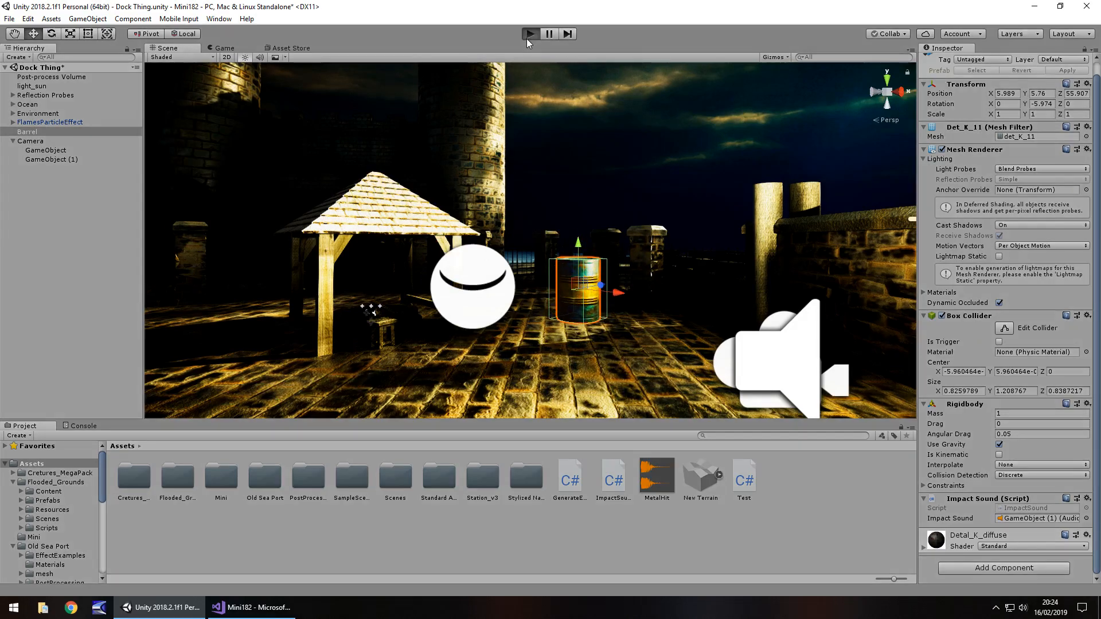
{"action": "left_click", "coordinate": [530, 33]}
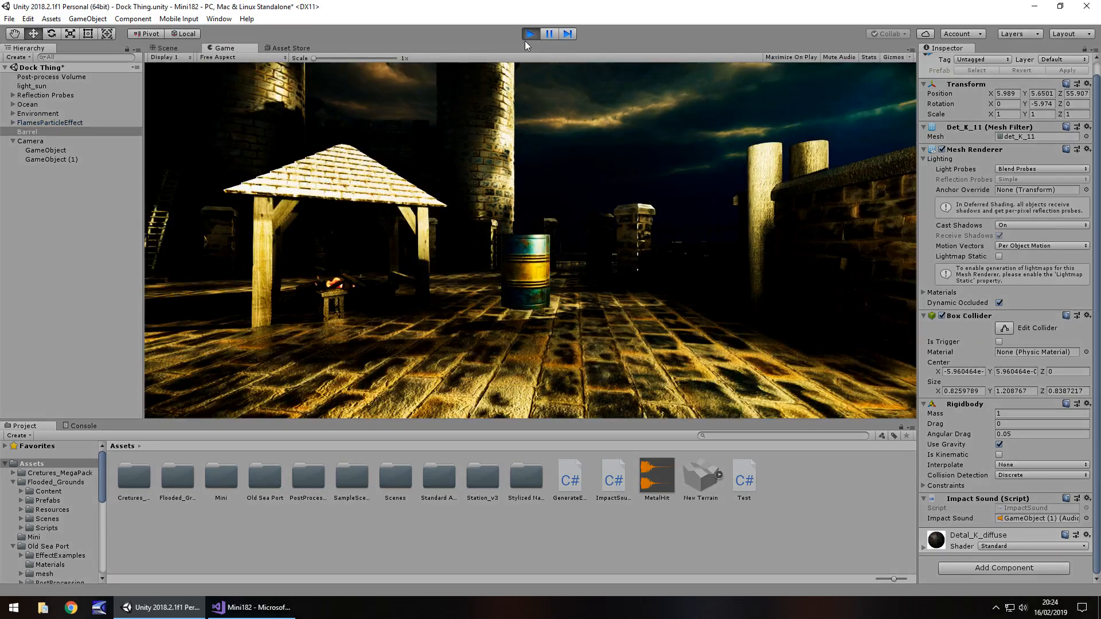
{"action": "left_click", "coordinate": [167, 48]}
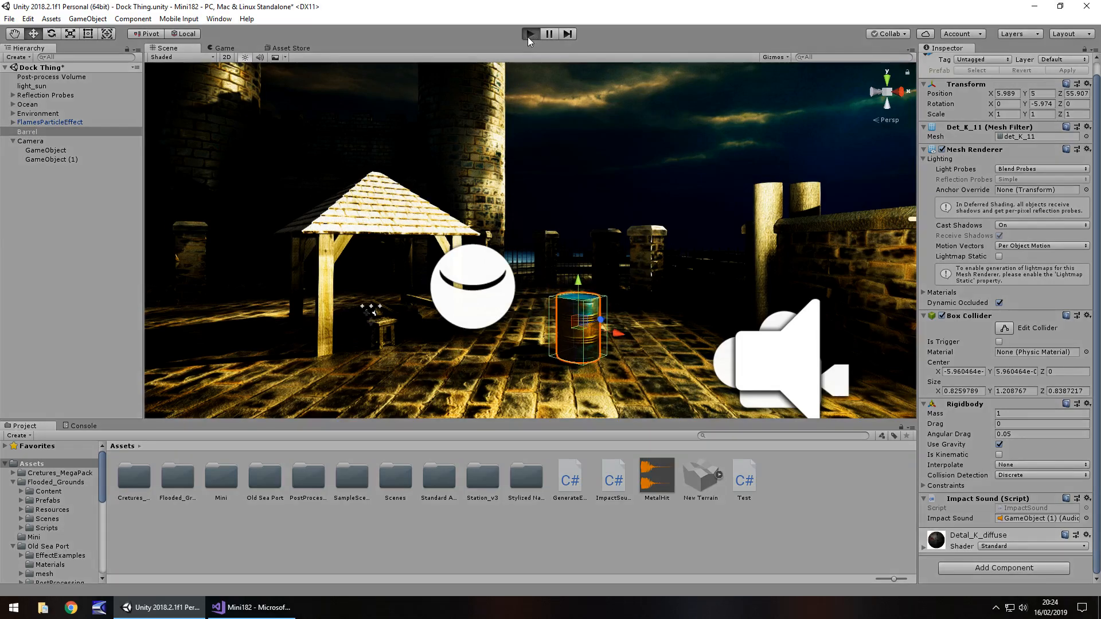
{"action": "left_click", "coordinate": [225, 49]}
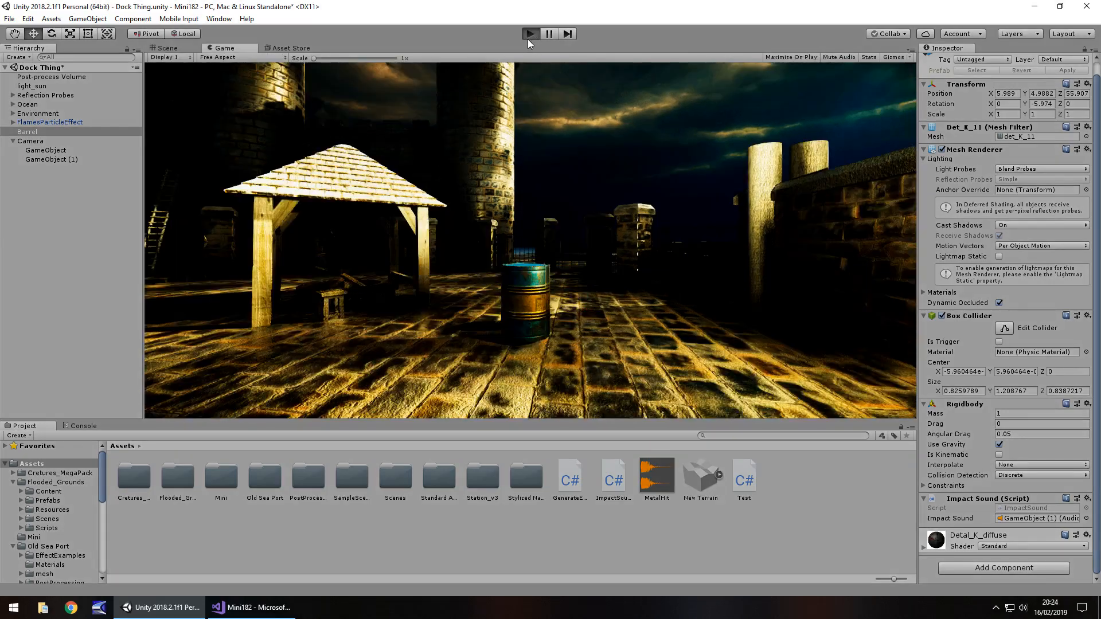
{"action": "left_click", "coordinate": [167, 48]}
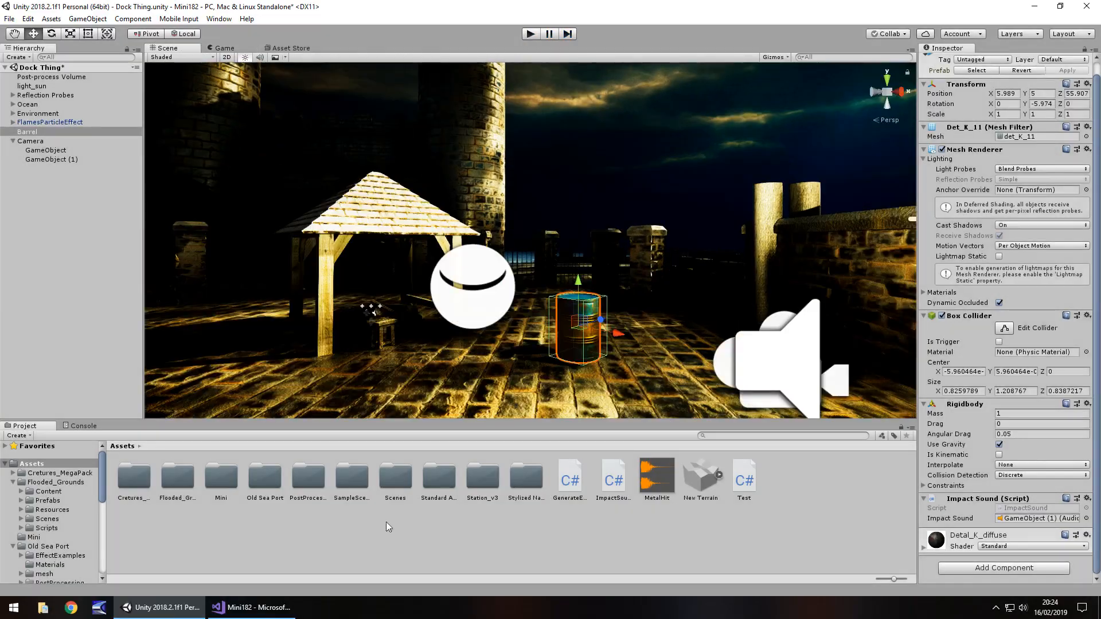
{"action": "left_click", "coordinate": [249, 608]}
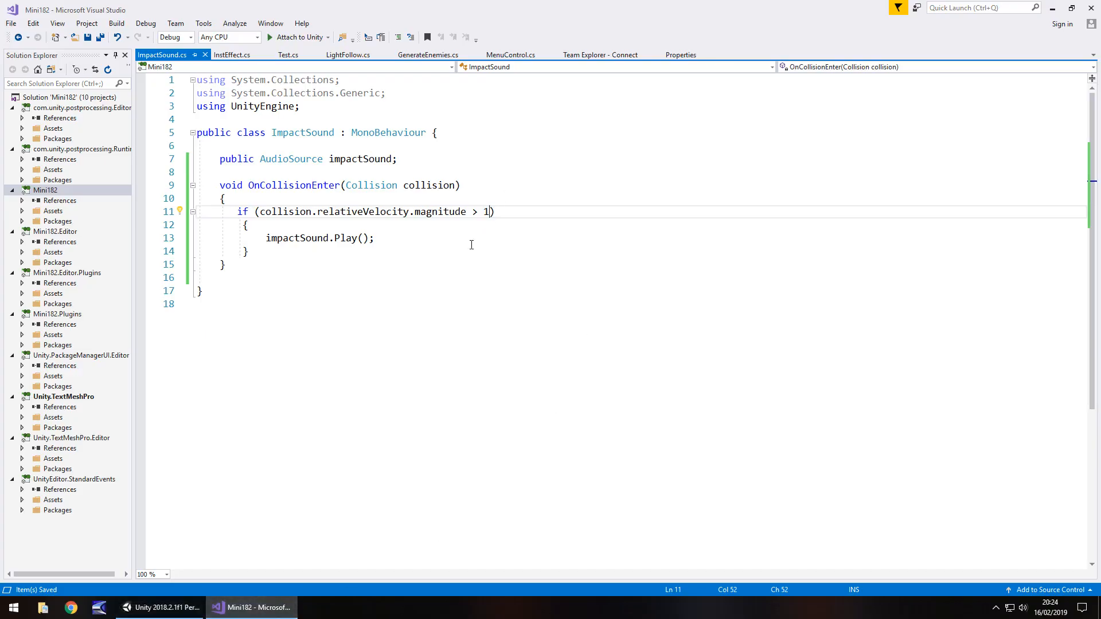
Lower the ImpactSound speed threshold to 0.5f and return to Unity.
{"action": "key", "text": "Backspace"}
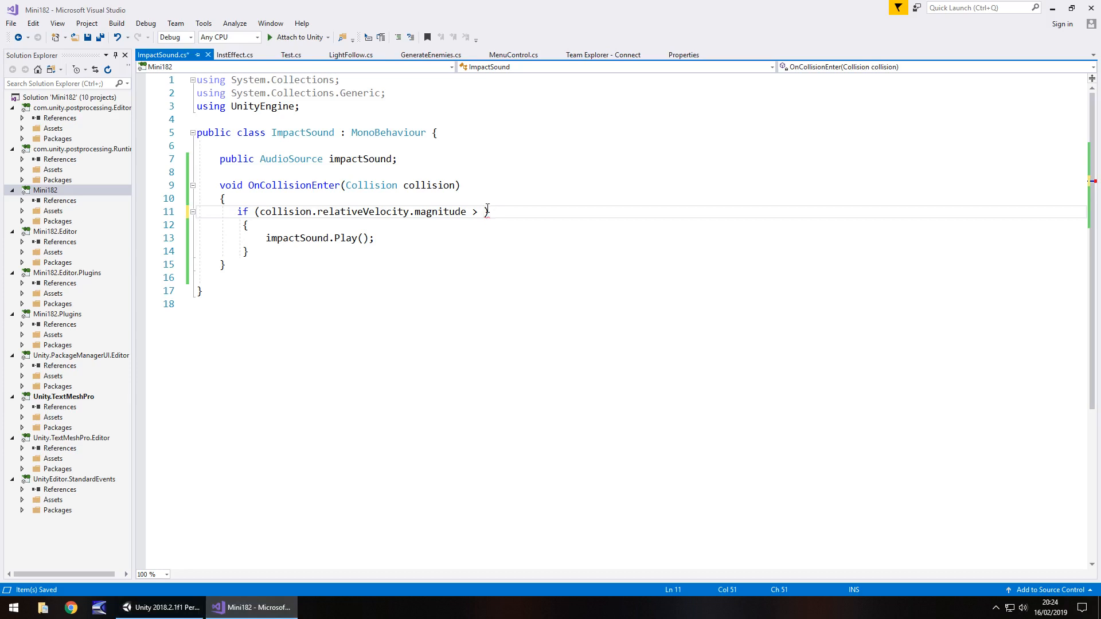
{"action": "type", "text": "0.5f)"}
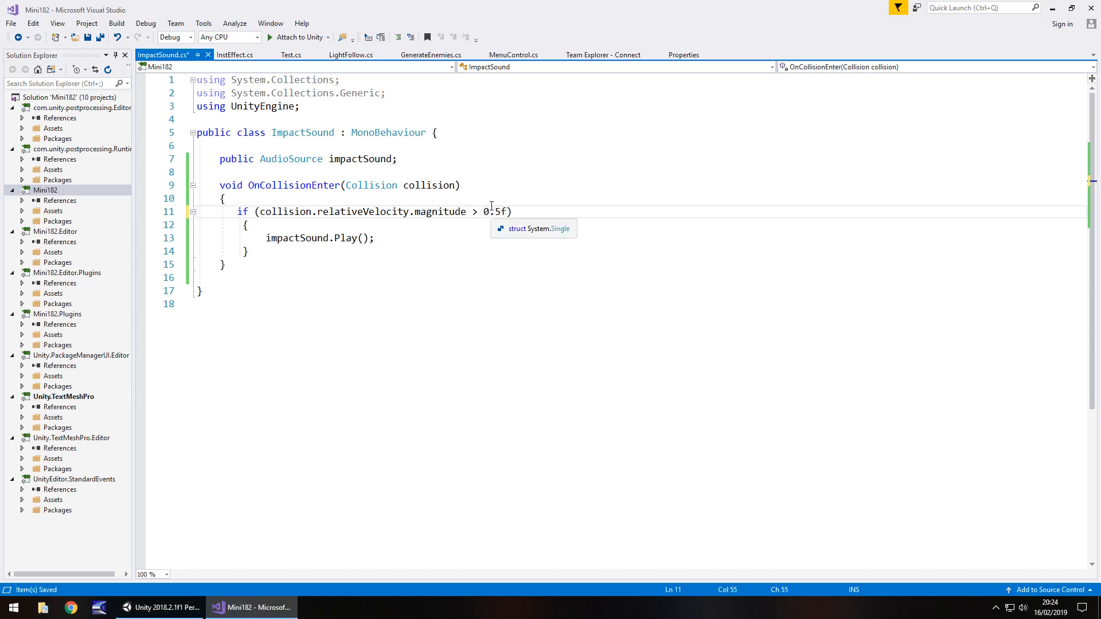
{"action": "left_click", "coordinate": [163, 608]}
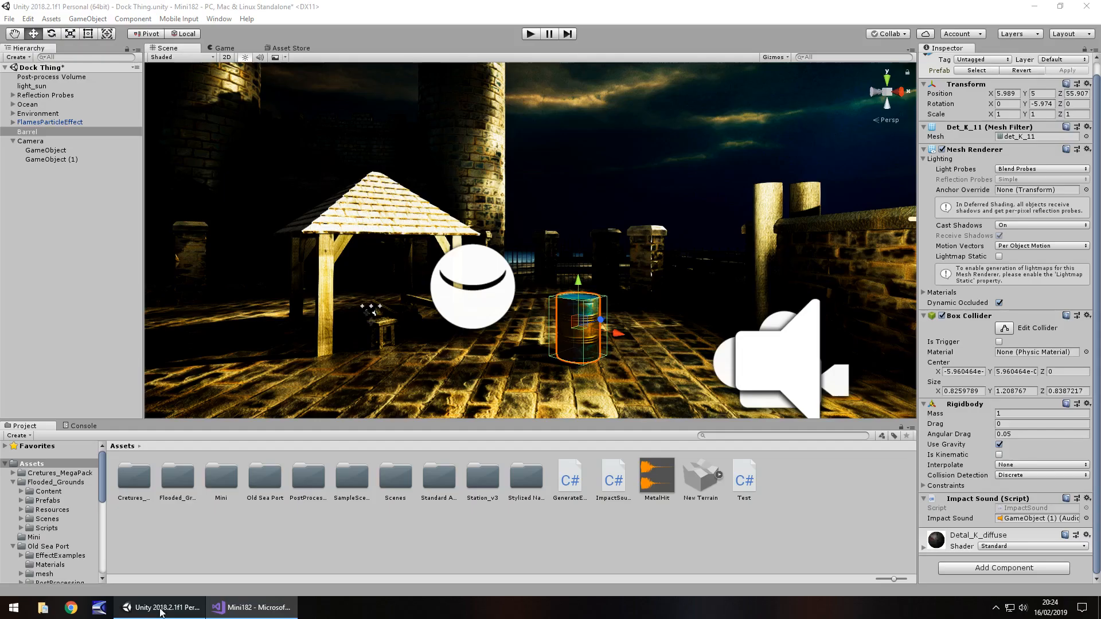
Play-test the barrel drop with the 0.5f threshold, then return to ImpactSound.cs.
{"action": "left_click", "coordinate": [530, 33]}
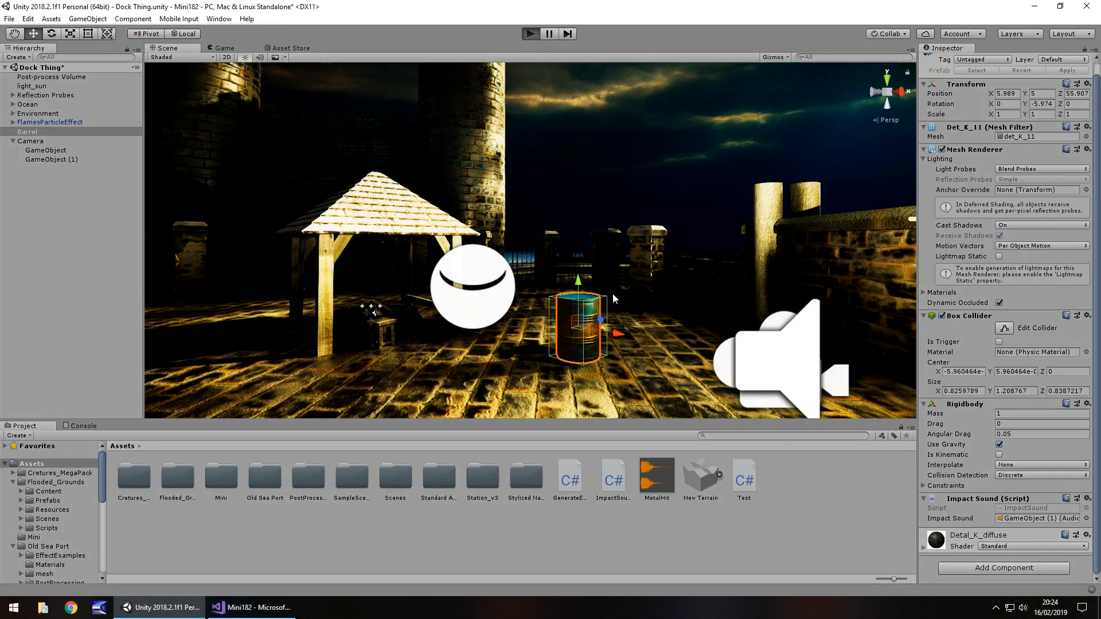
{"action": "mouse_move", "coordinate": [576, 368]}
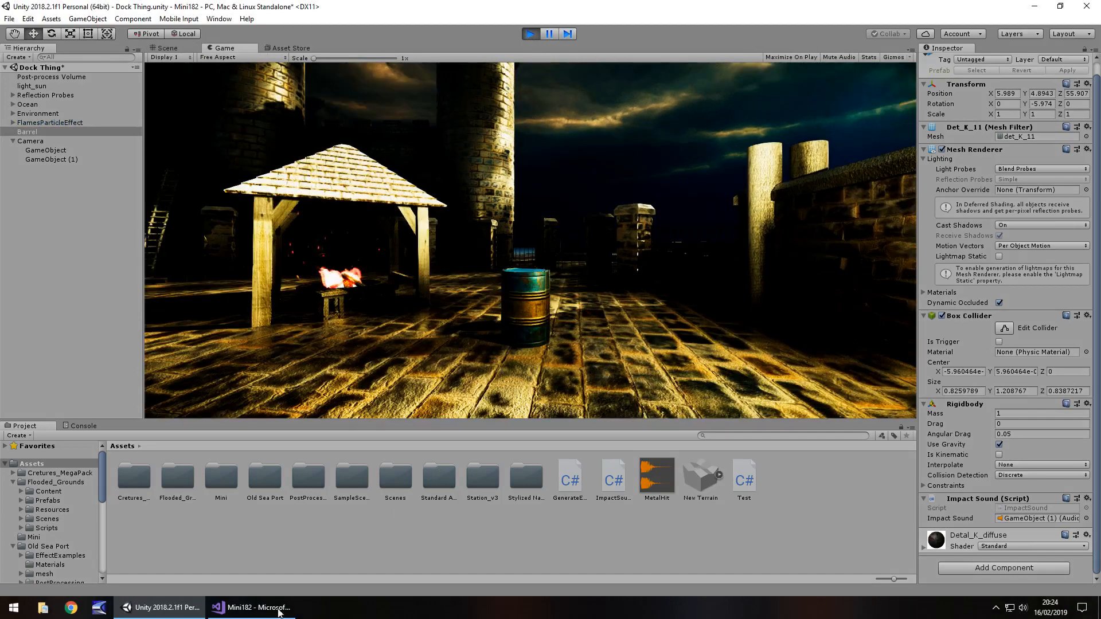
{"action": "left_click", "coordinate": [255, 608]}
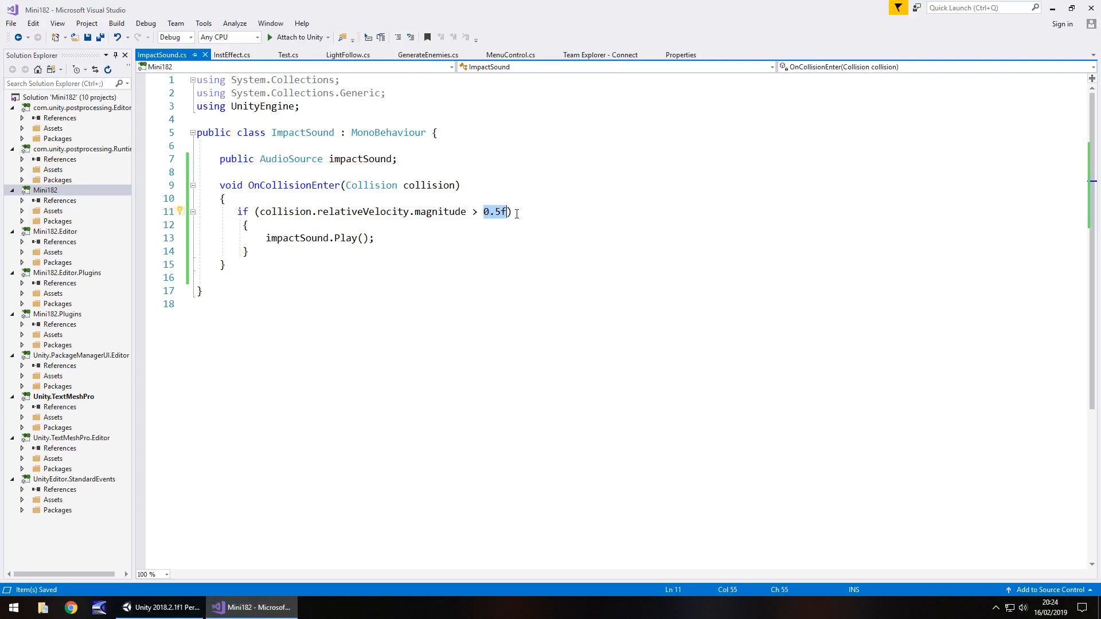
Raise the impact velocity threshold from 0.5f to 3 and return to Unity.
{"action": "type", "text": "3"}
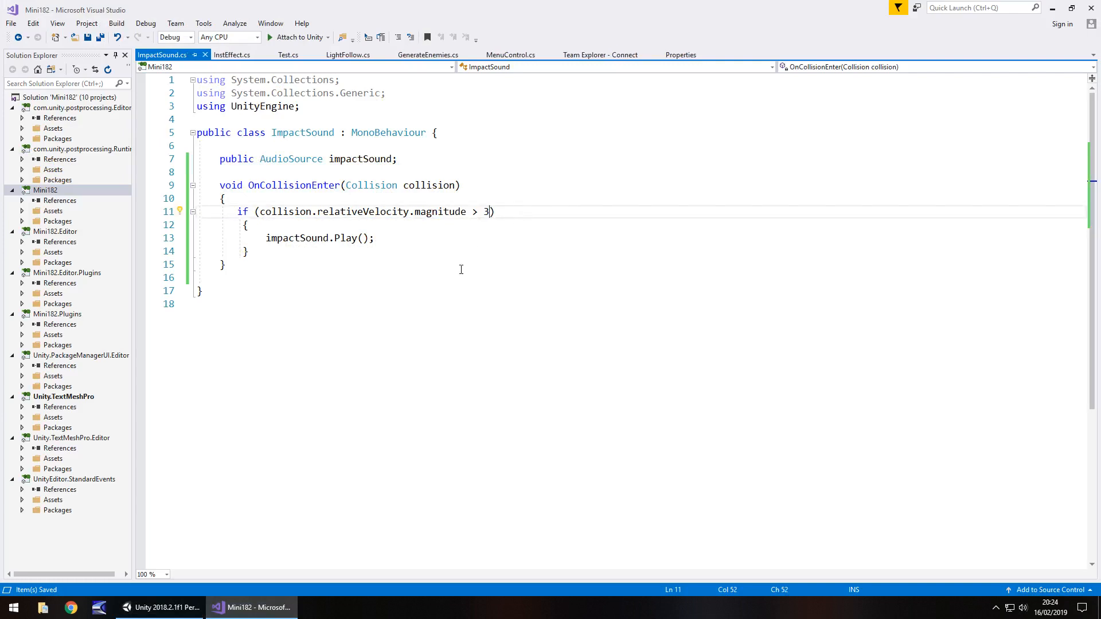
{"action": "left_click", "coordinate": [162, 608]}
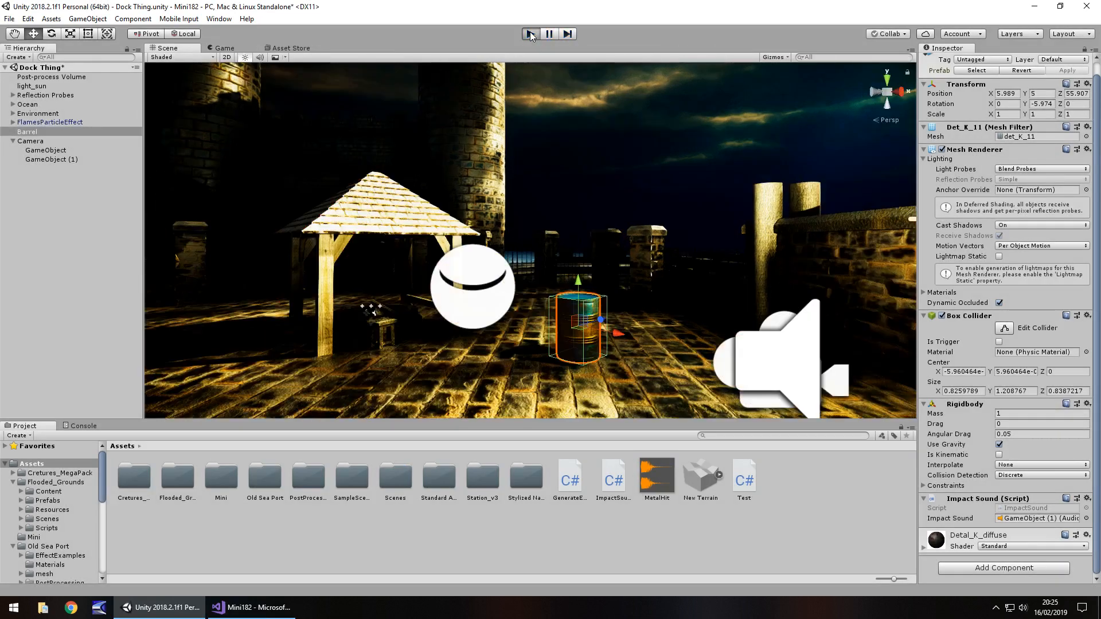
Play-test the barrel drop with threshold 3, lifting it slightly higher for a second run.
{"action": "left_click", "coordinate": [530, 33]}
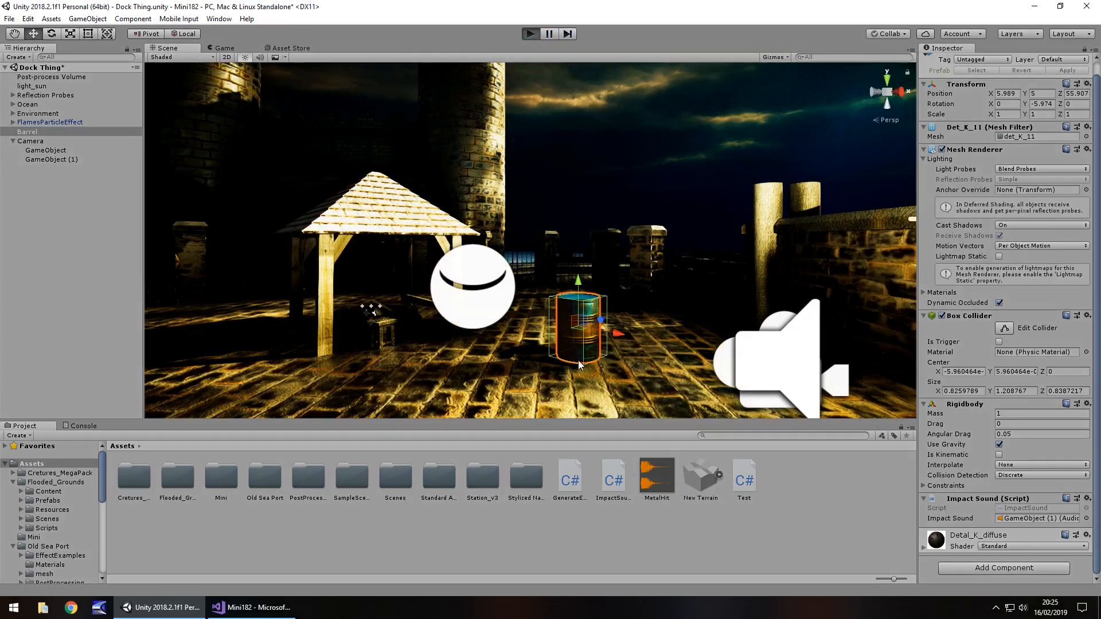
{"action": "left_click", "coordinate": [222, 48]}
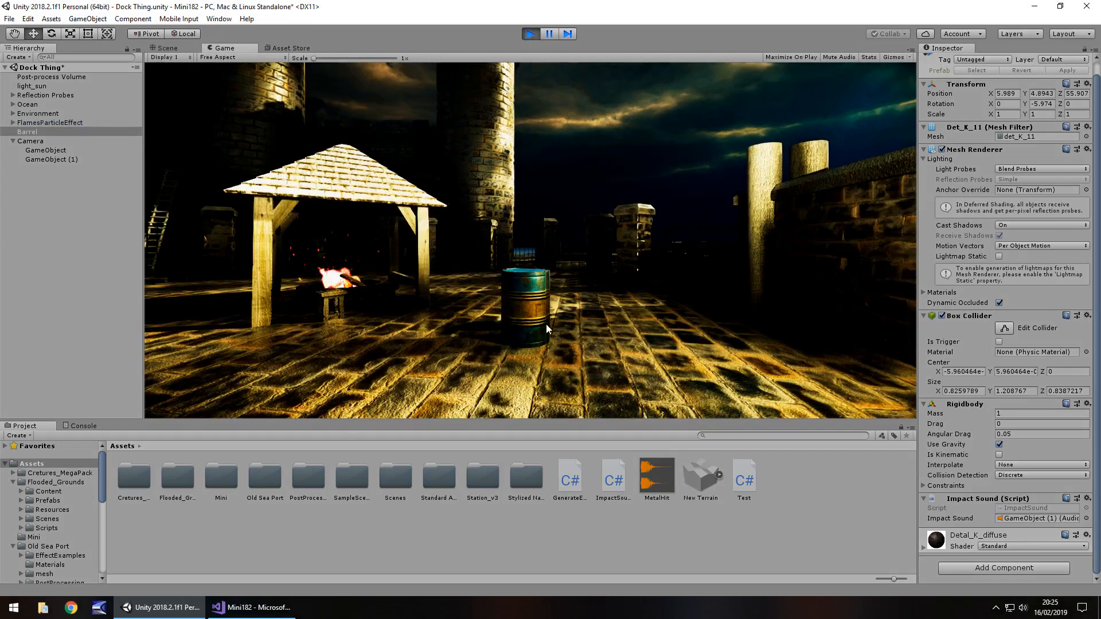
{"action": "left_click", "coordinate": [168, 49]}
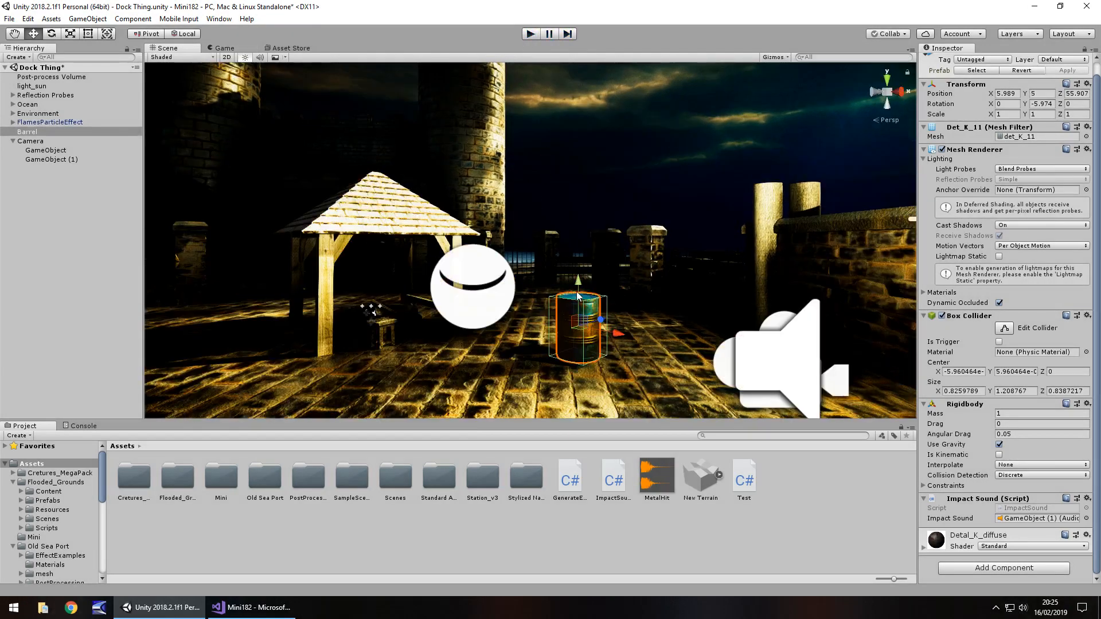
{"action": "left_click", "coordinate": [529, 34]}
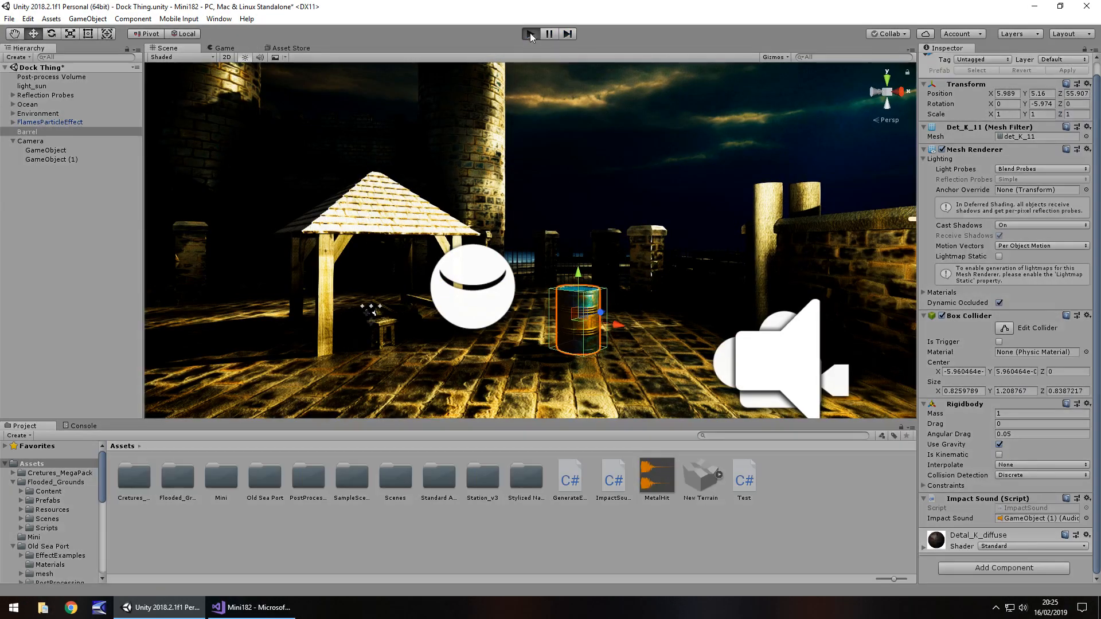
{"action": "left_click", "coordinate": [530, 33]}
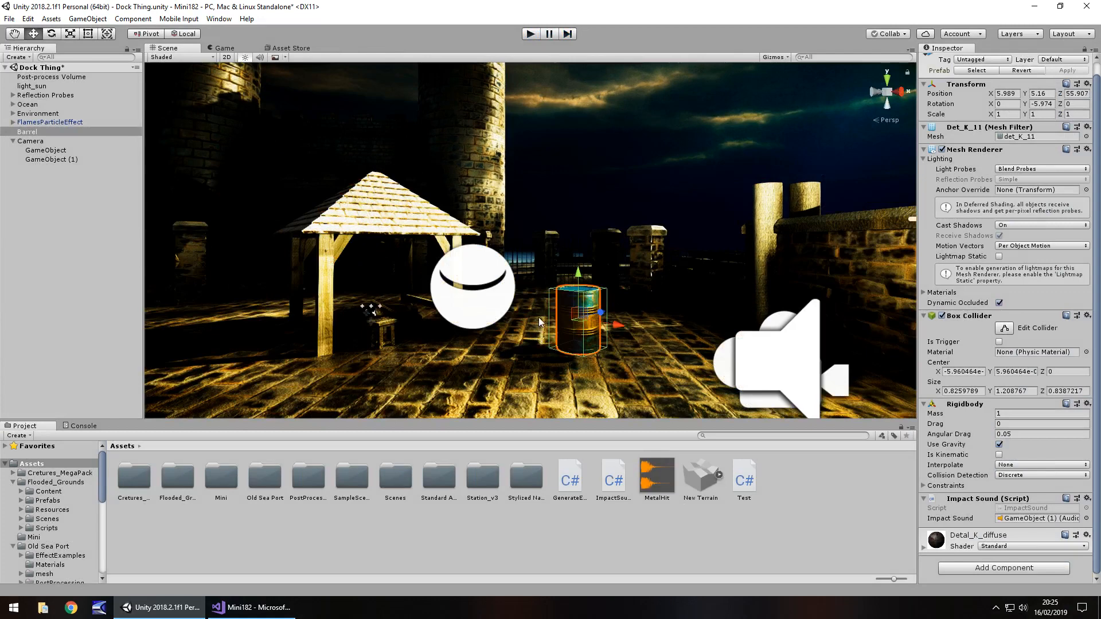
{"action": "mouse_move", "coordinate": [548, 330]}
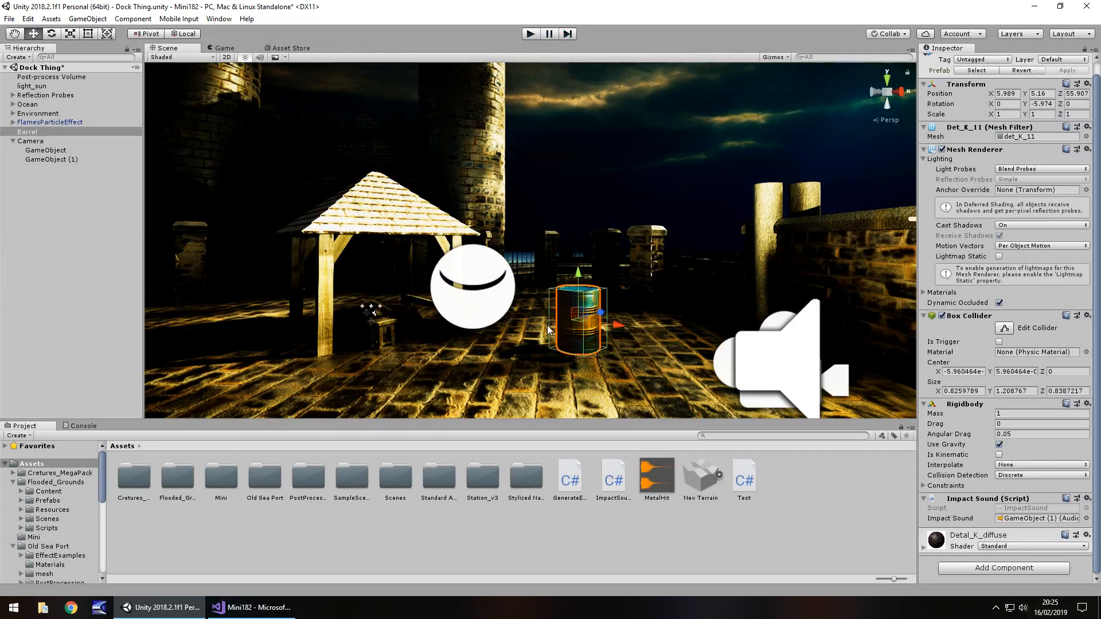
{"action": "mouse_move", "coordinate": [580, 276]}
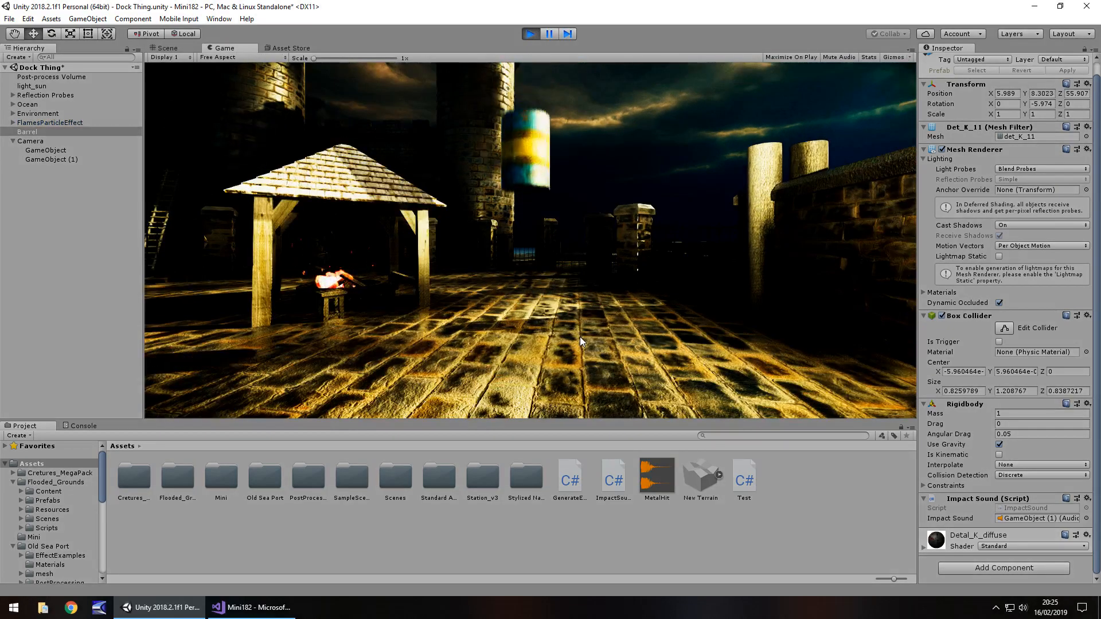
{"action": "left_click", "coordinate": [530, 33]}
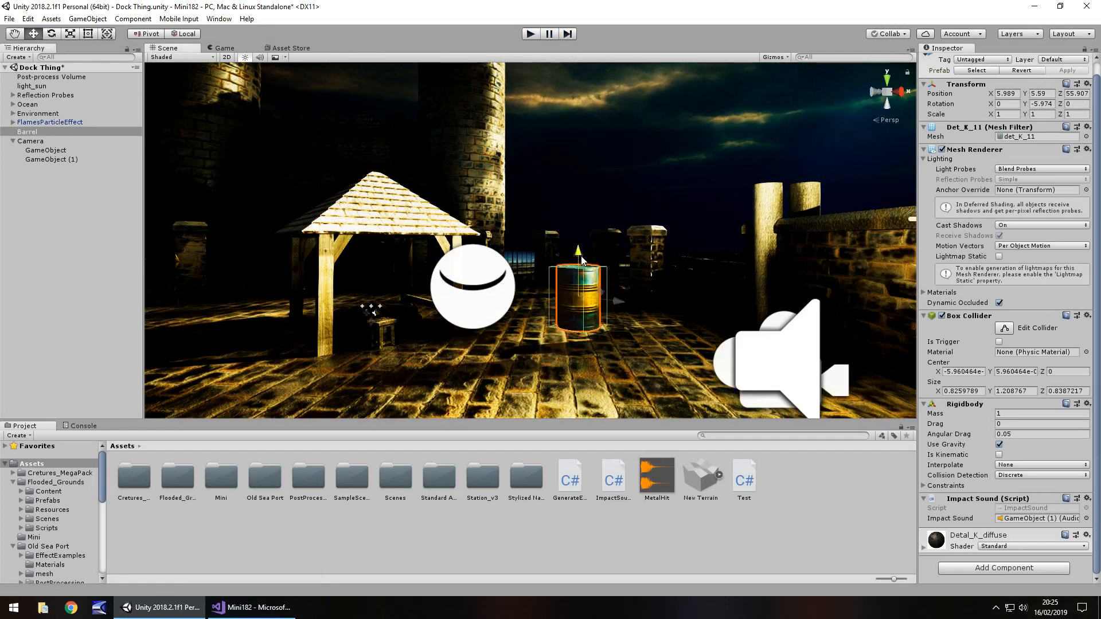
Drag the barrel higher above the dock and play-test the drop twice more.
{"action": "left_click_drag", "start_coordinate": [577, 261], "coordinate": [577, 284]}
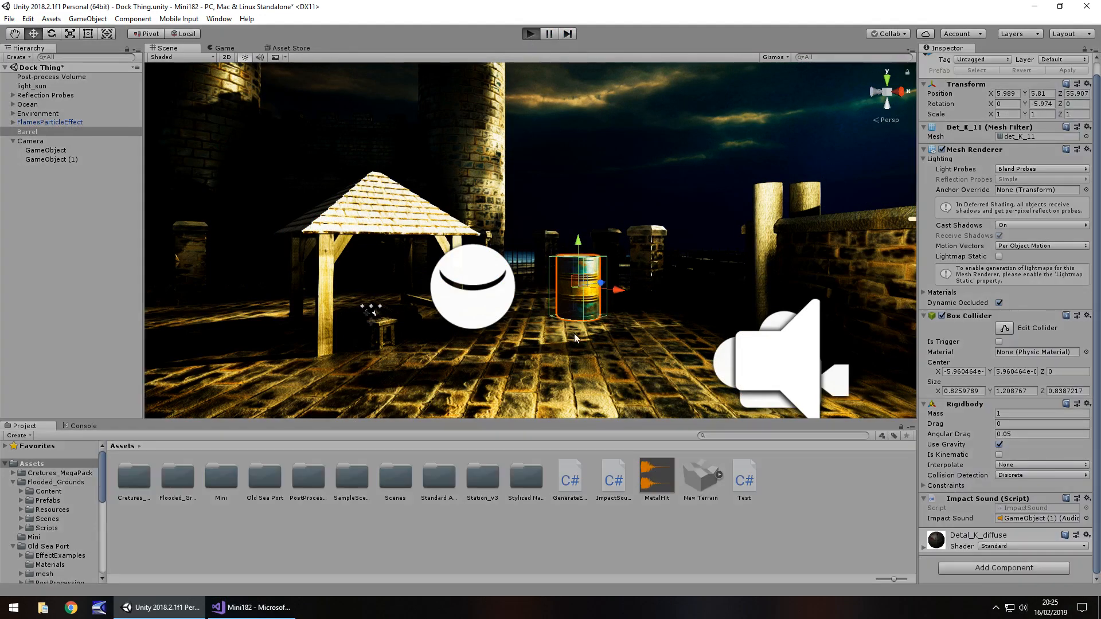
{"action": "left_click", "coordinate": [218, 48]}
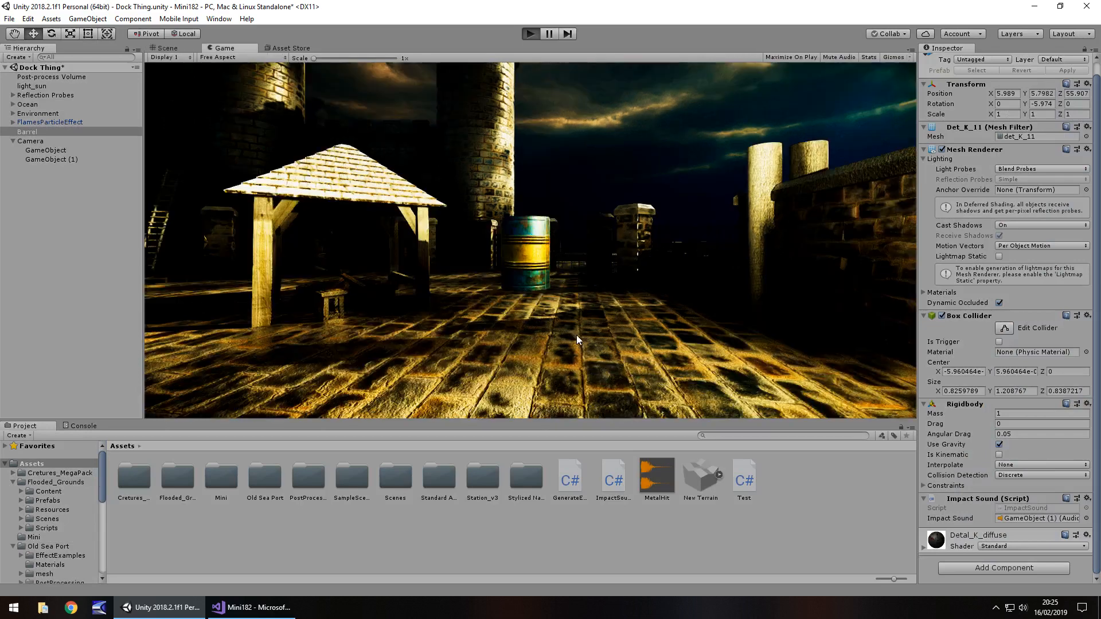
{"action": "left_click", "coordinate": [530, 33]}
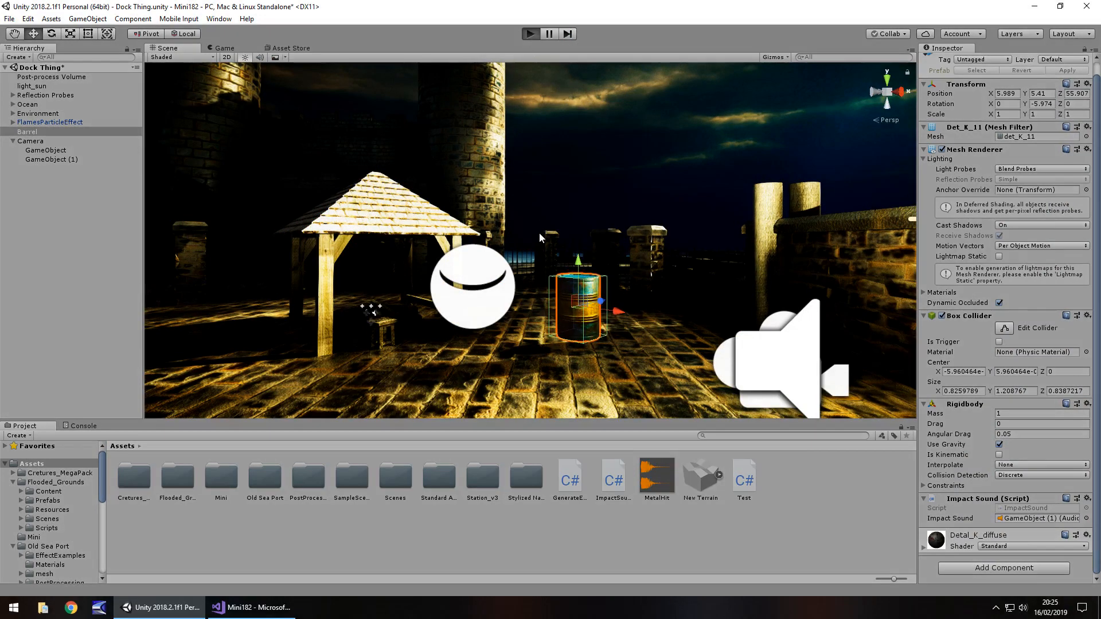
{"action": "left_click", "coordinate": [230, 49]}
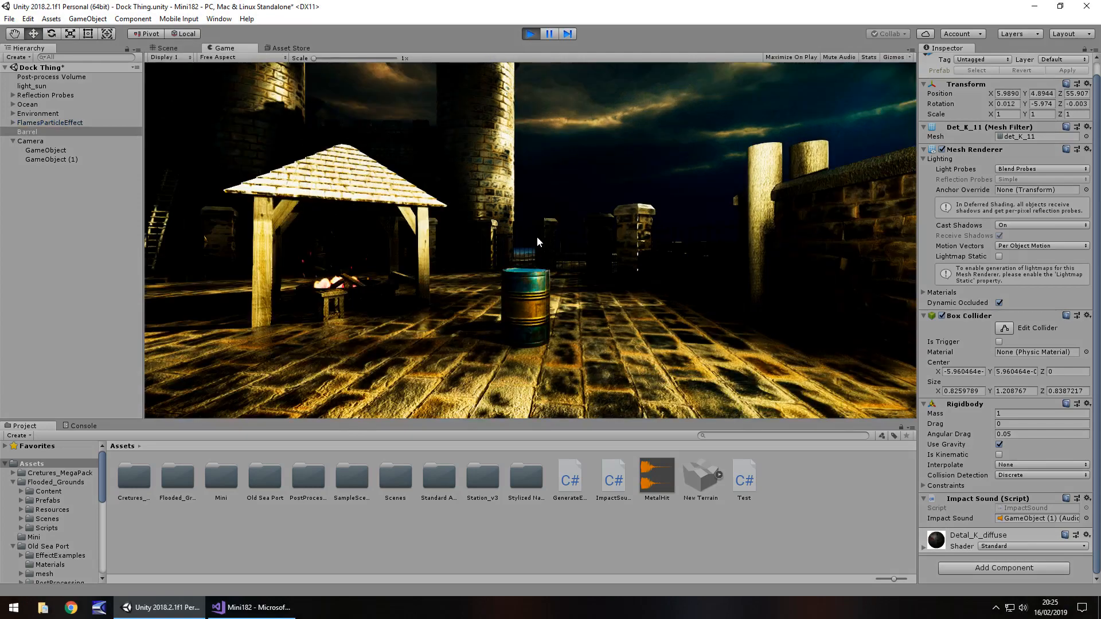
{"action": "left_click", "coordinate": [167, 48]}
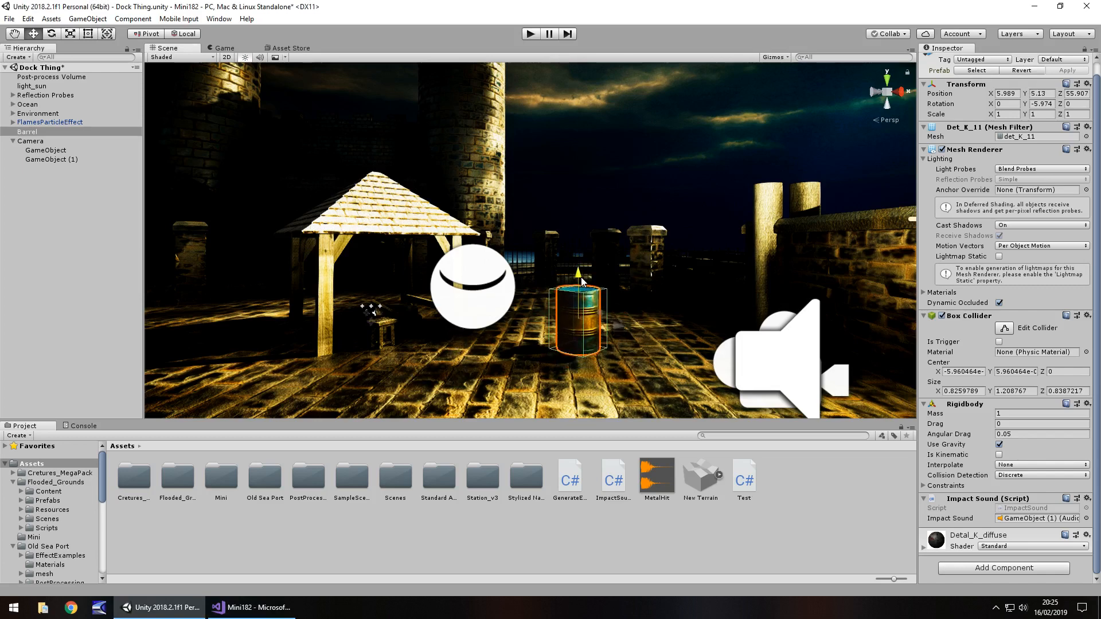
Nudge the barrel up once more, run a final drop test, and switch to Visual Studio.
{"action": "left_click", "coordinate": [529, 33]}
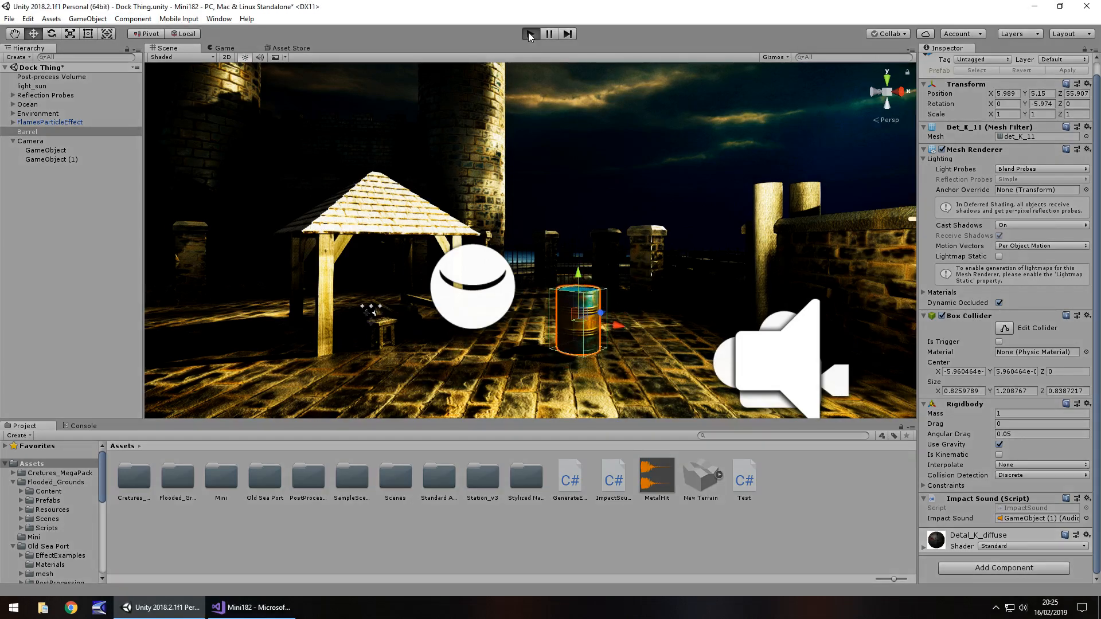
{"action": "left_click", "coordinate": [530, 34]}
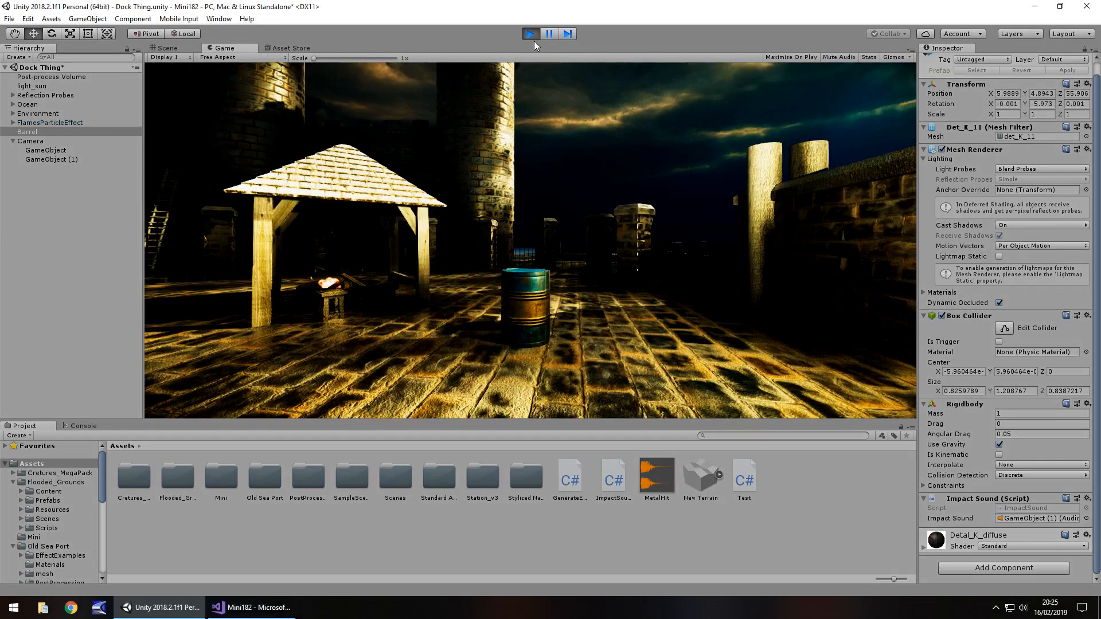
{"action": "left_click", "coordinate": [530, 33]}
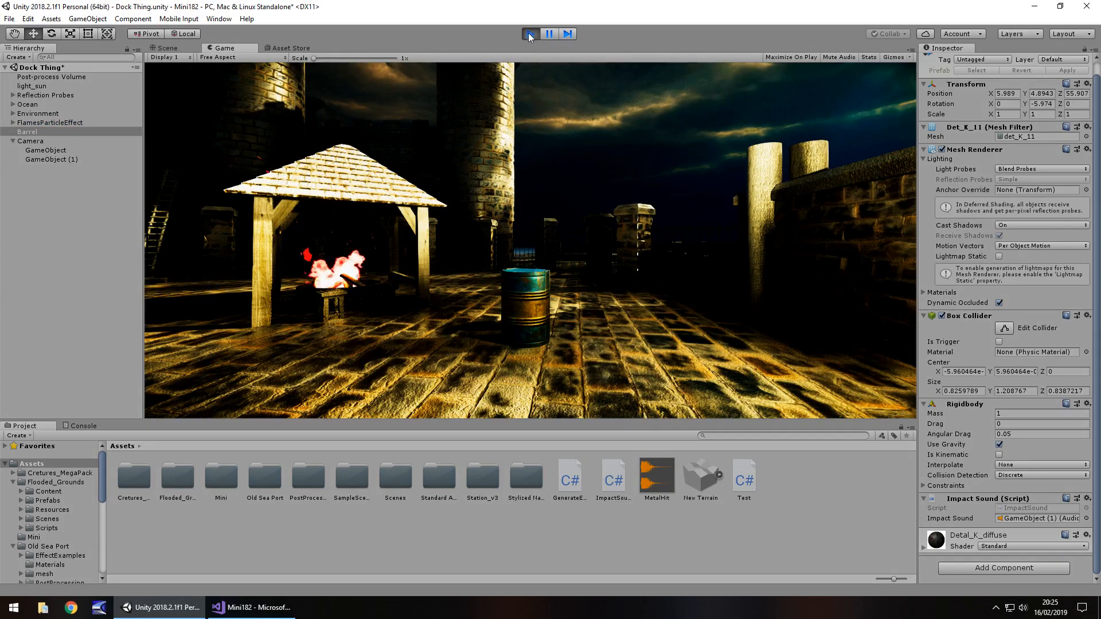
{"action": "left_click", "coordinate": [530, 33]}
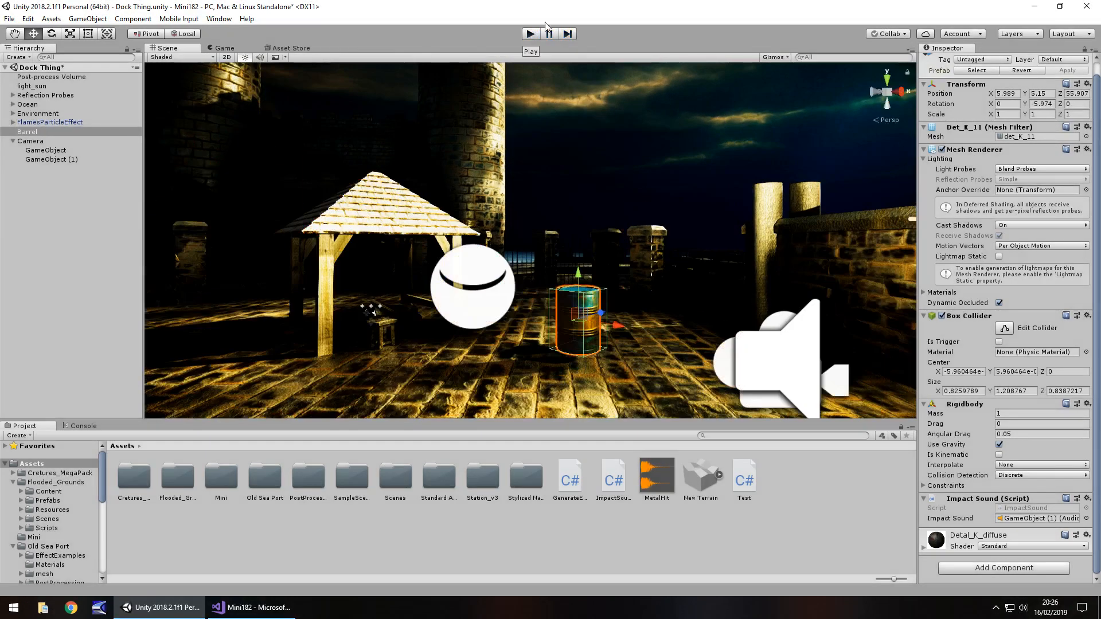
{"action": "left_click", "coordinate": [530, 33]}
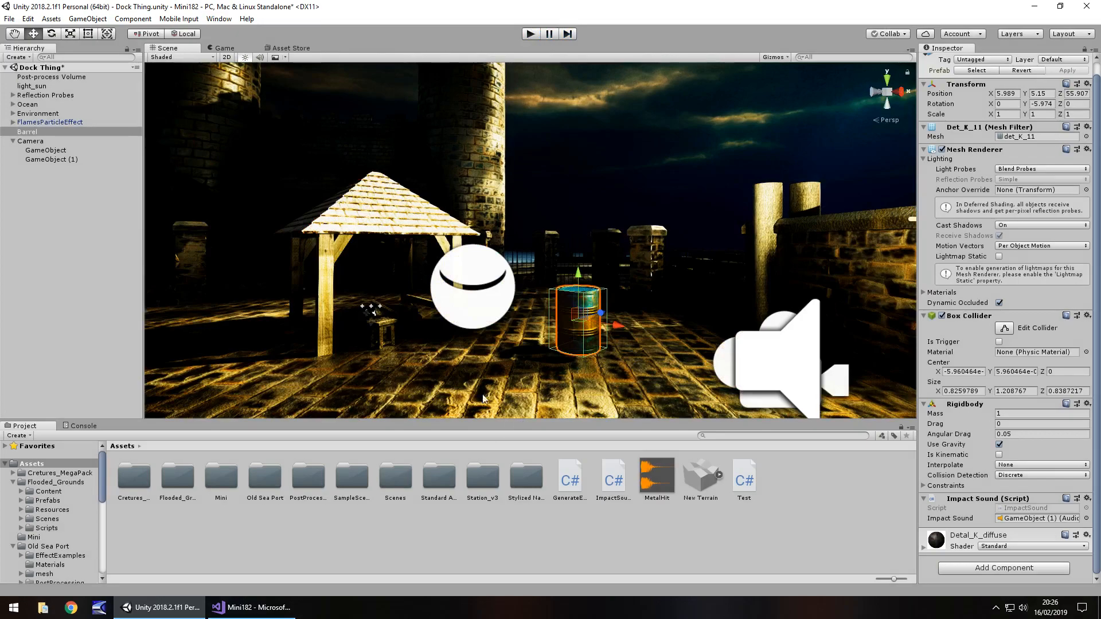
{"action": "left_click", "coordinate": [249, 608]}
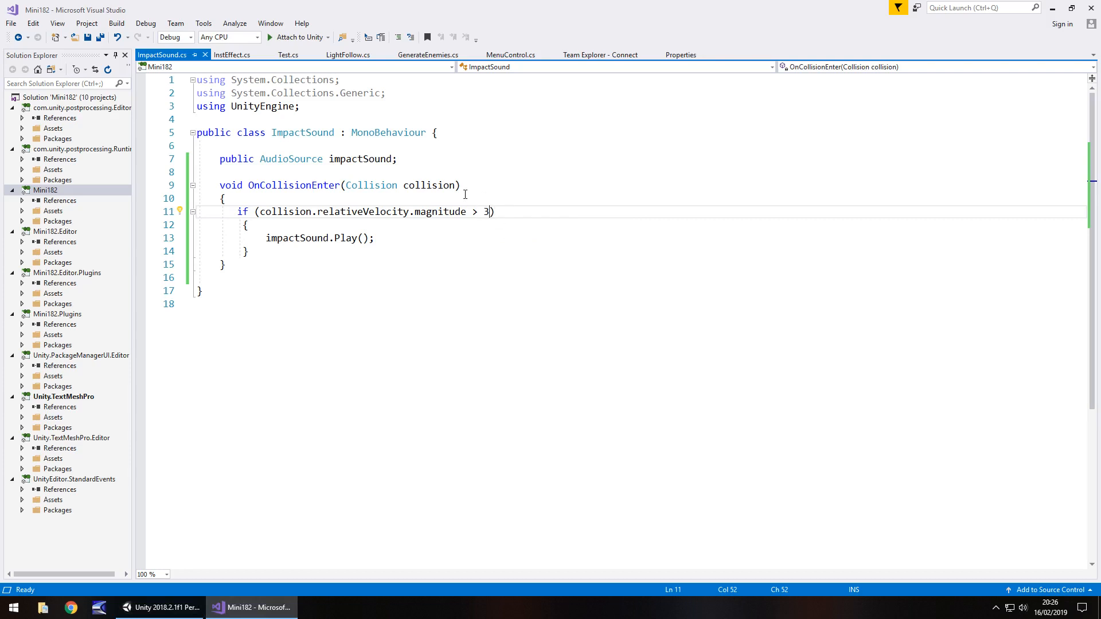
Raise the impact velocity threshold from 3 to 10 and return to Unity.
{"action": "key", "text": "Backspace"}
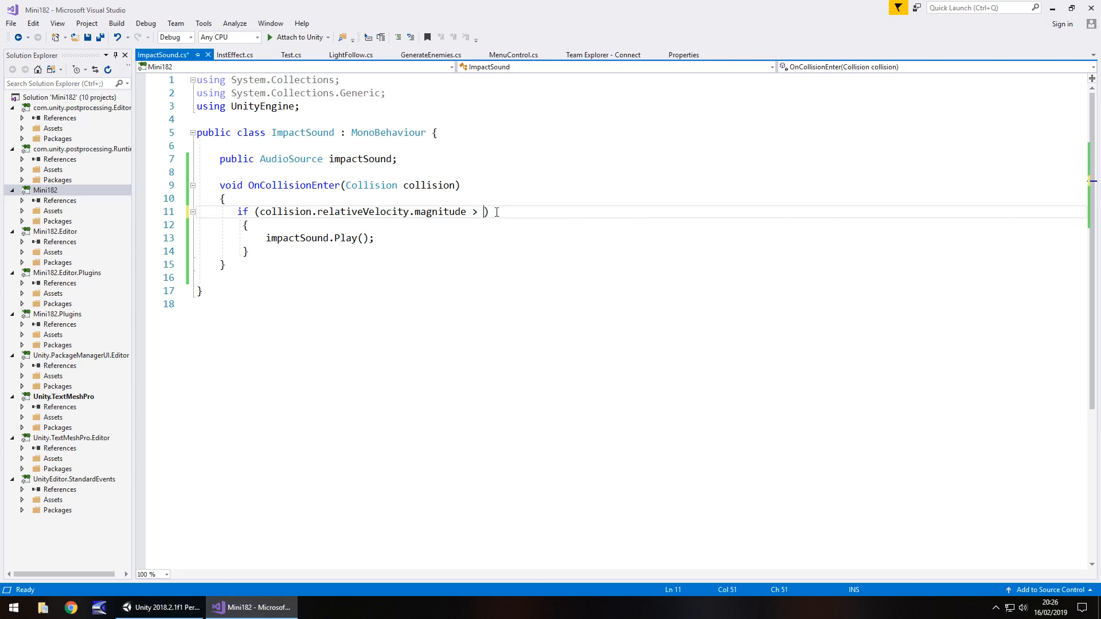
{"action": "type", "text": "10"}
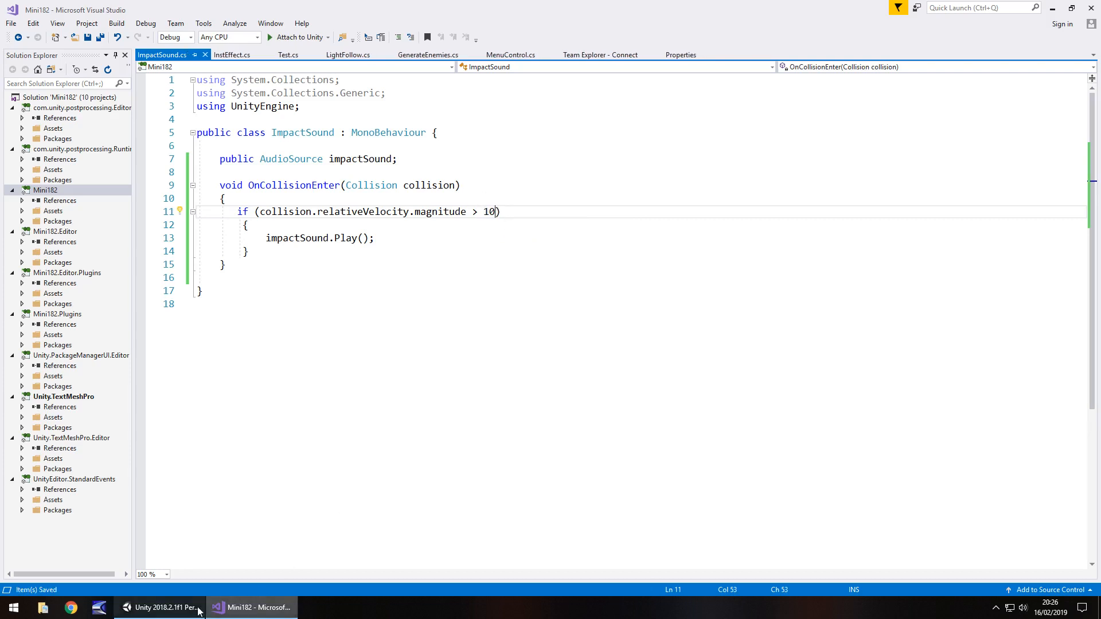
{"action": "left_click", "coordinate": [163, 608]}
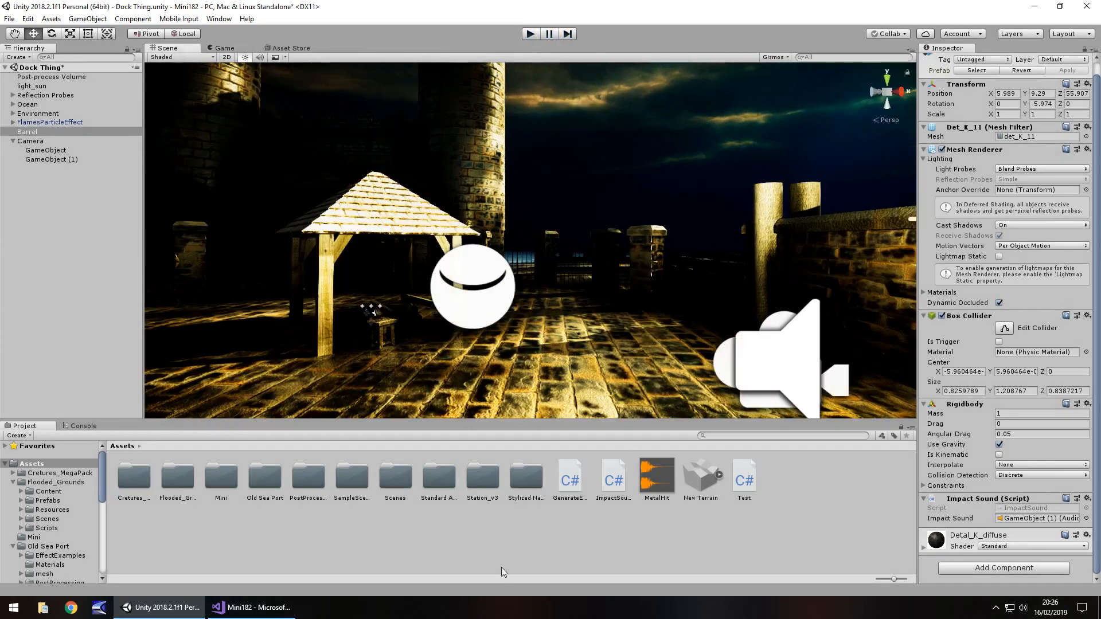
Play-test the barrel dropping from much higher with threshold 10, then switch to Visual Studio.
{"action": "left_click", "coordinate": [530, 33]}
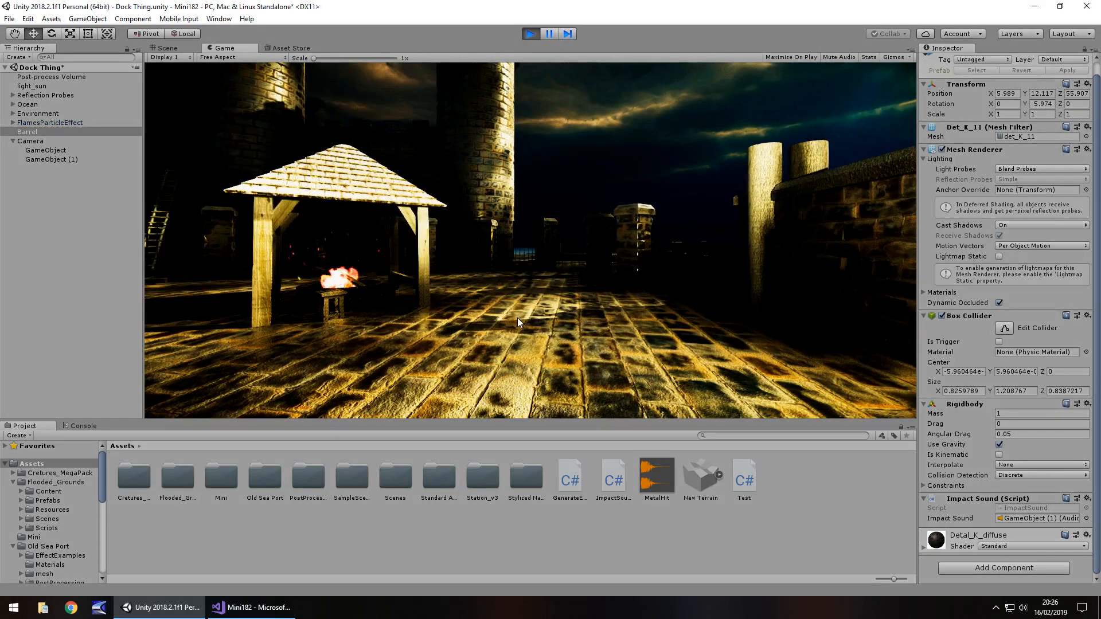
{"action": "left_click", "coordinate": [529, 33]}
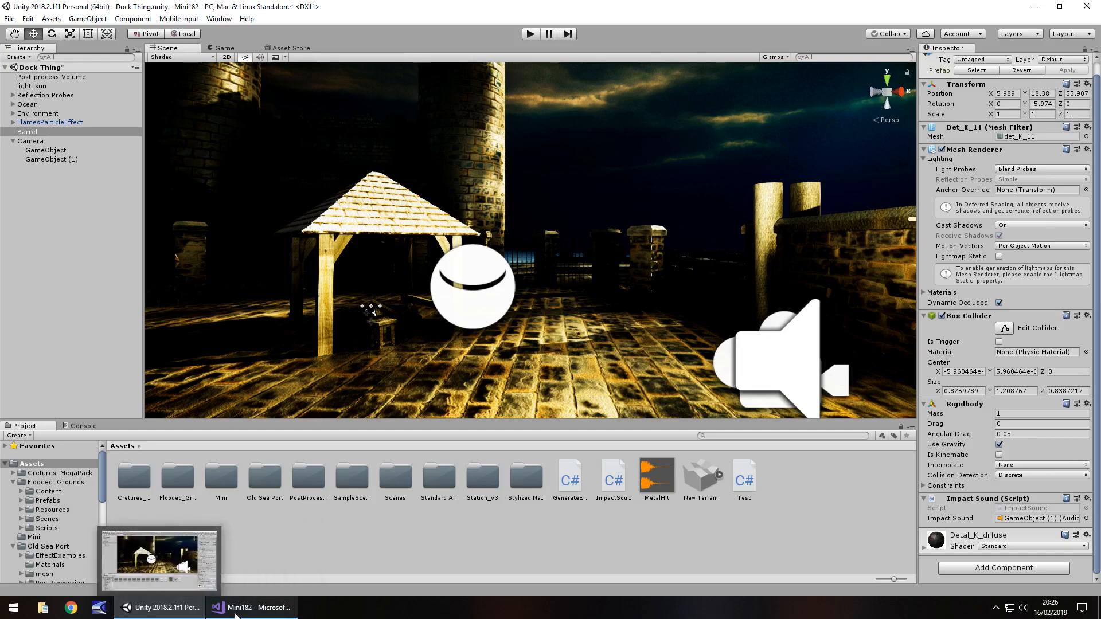
{"action": "left_click", "coordinate": [250, 608]}
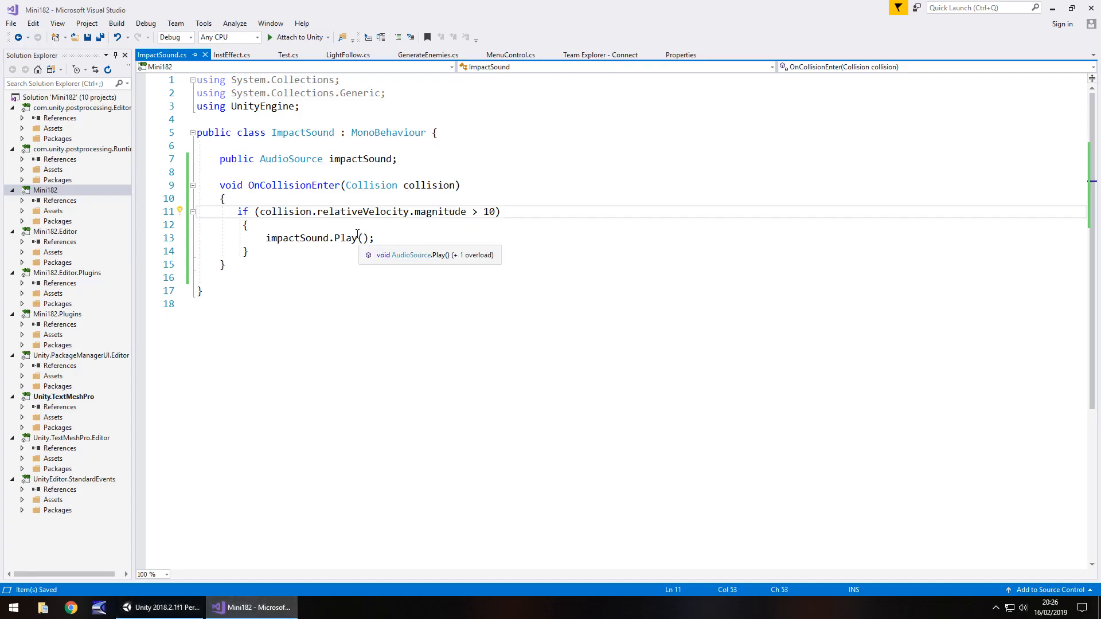
{"action": "mouse_move", "coordinate": [333, 248]}
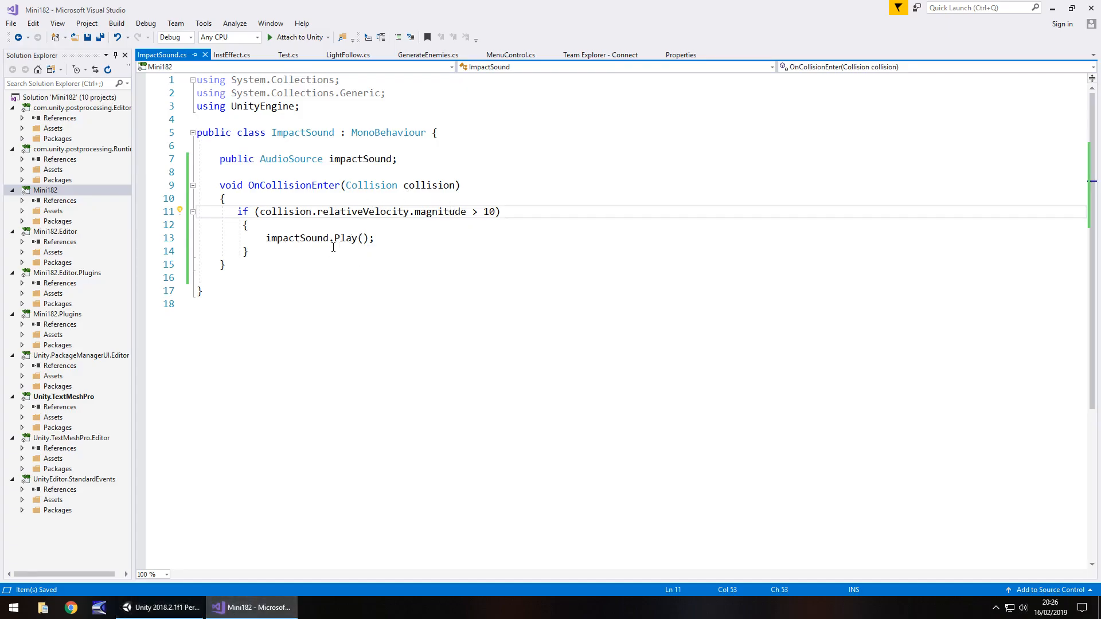